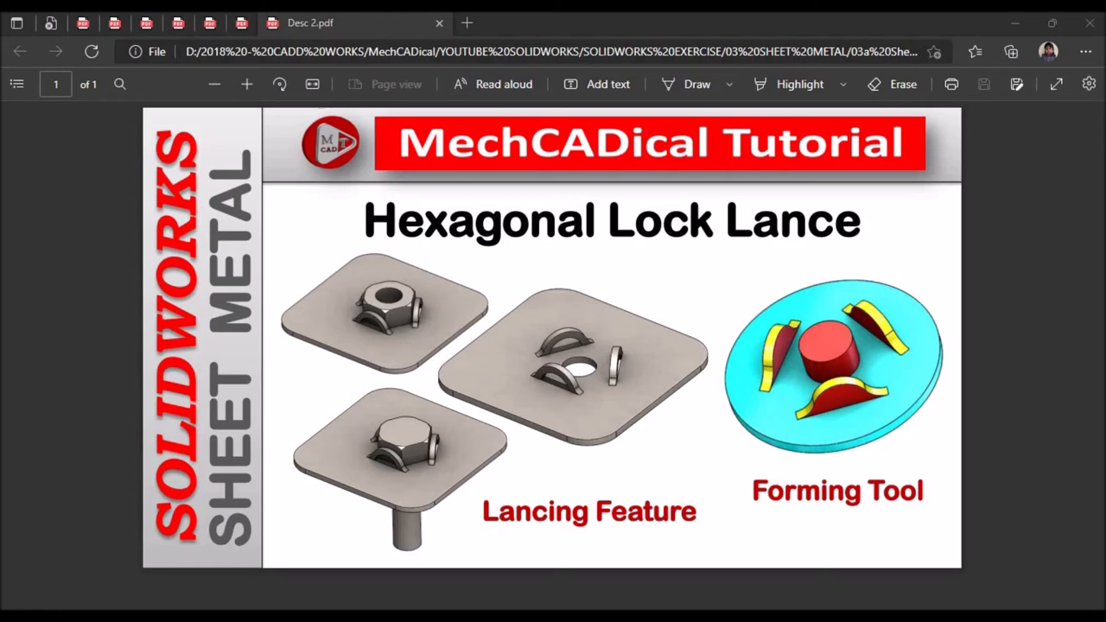
mouse_move(436, 263)
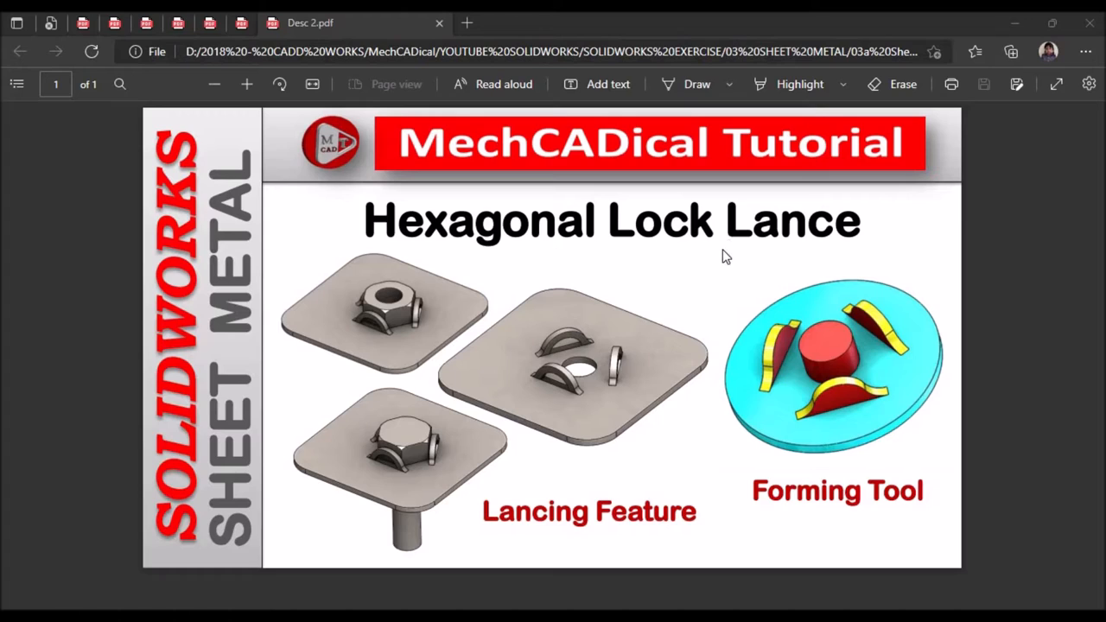
mouse_move(646, 450)
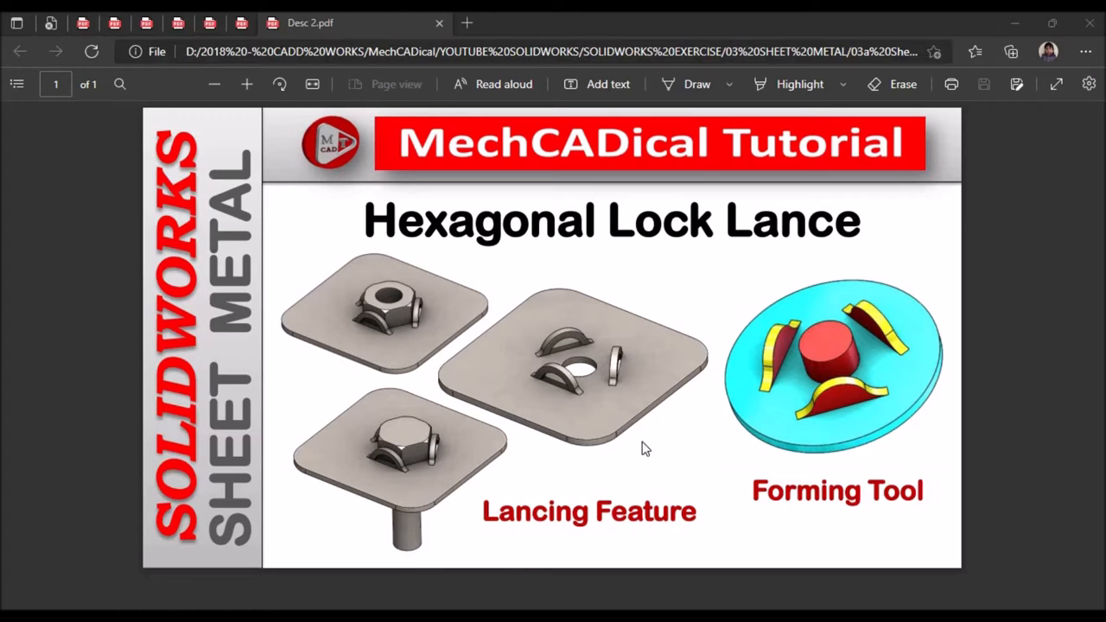
mouse_move(527, 348)
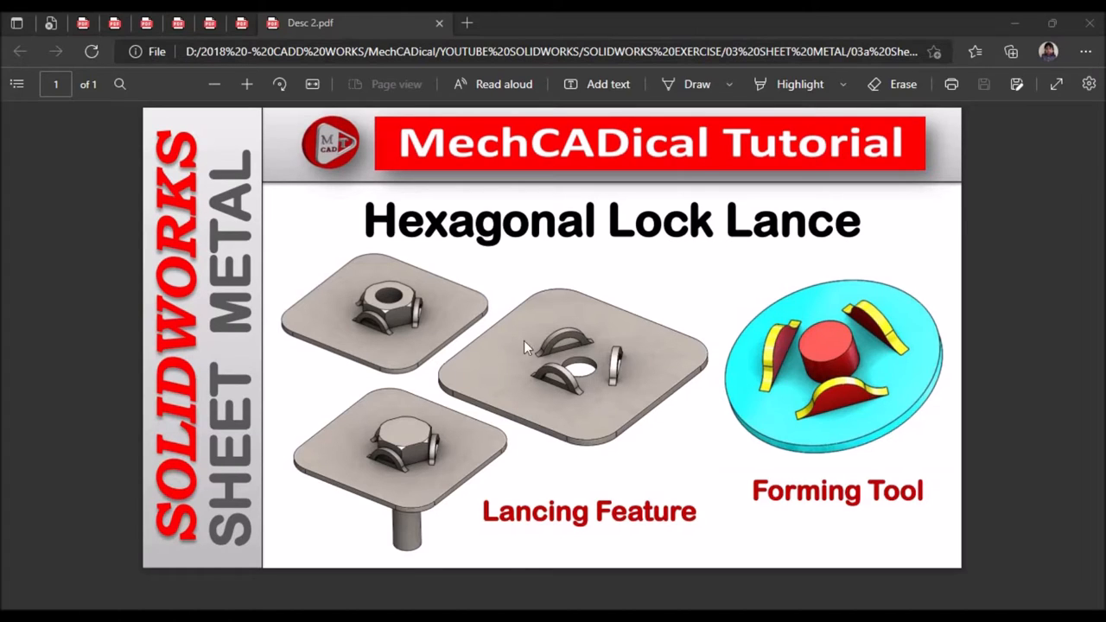
mouse_move(519, 384)
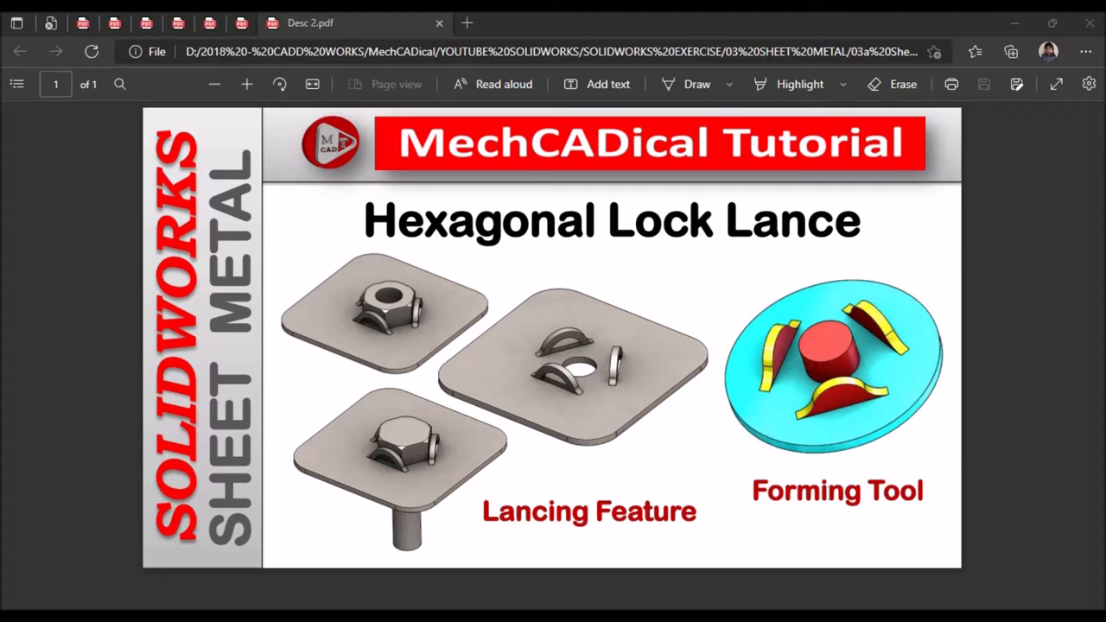
mouse_move(878, 314)
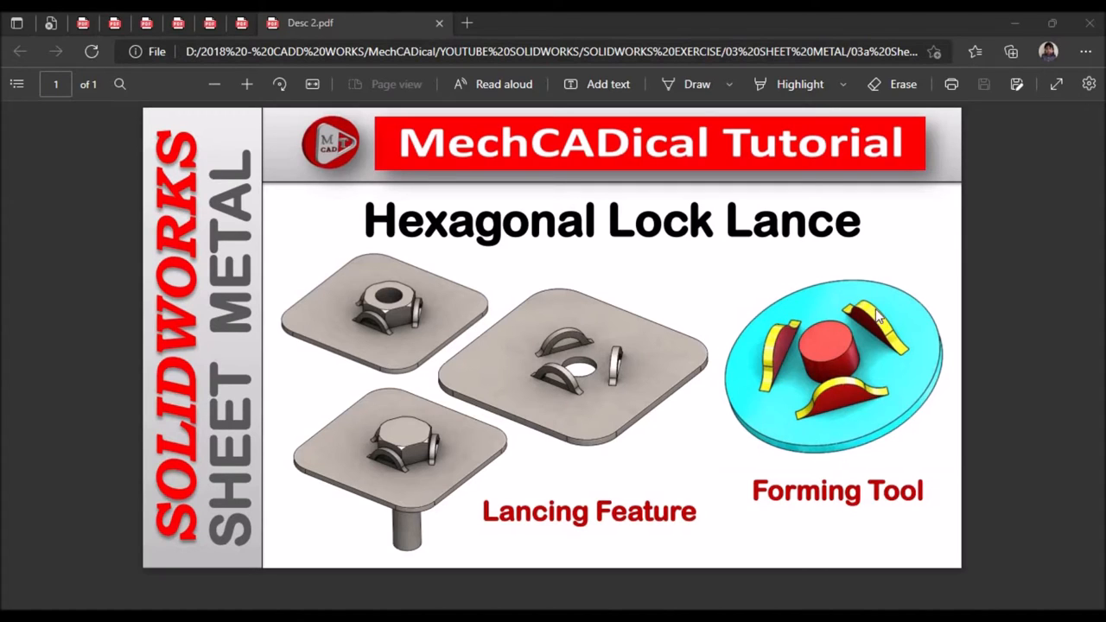
mouse_move(845, 388)
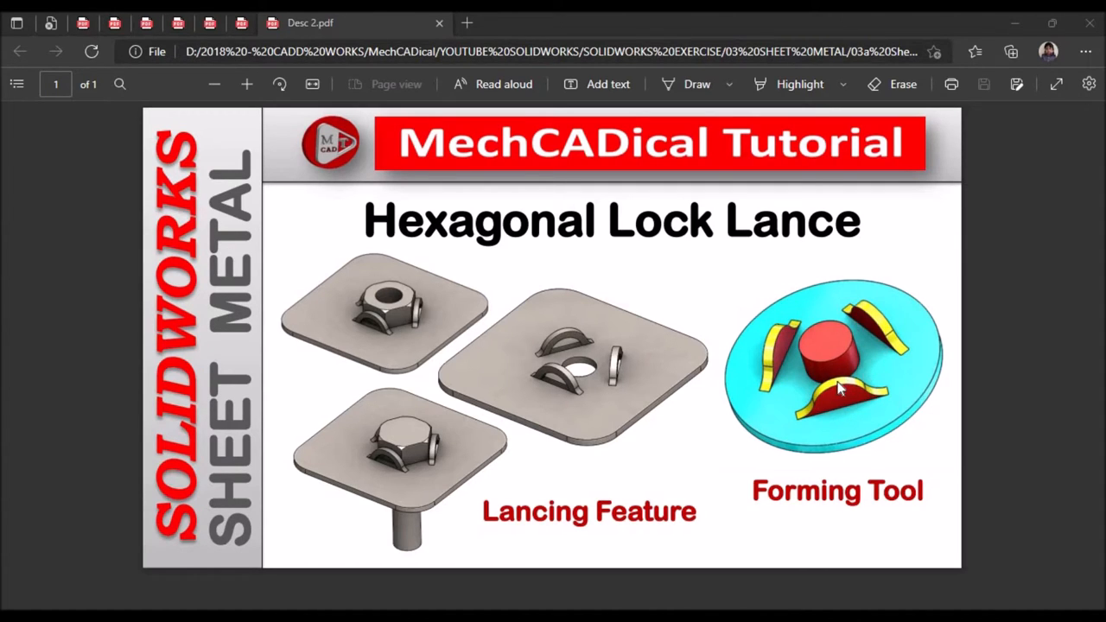
mouse_move(579, 389)
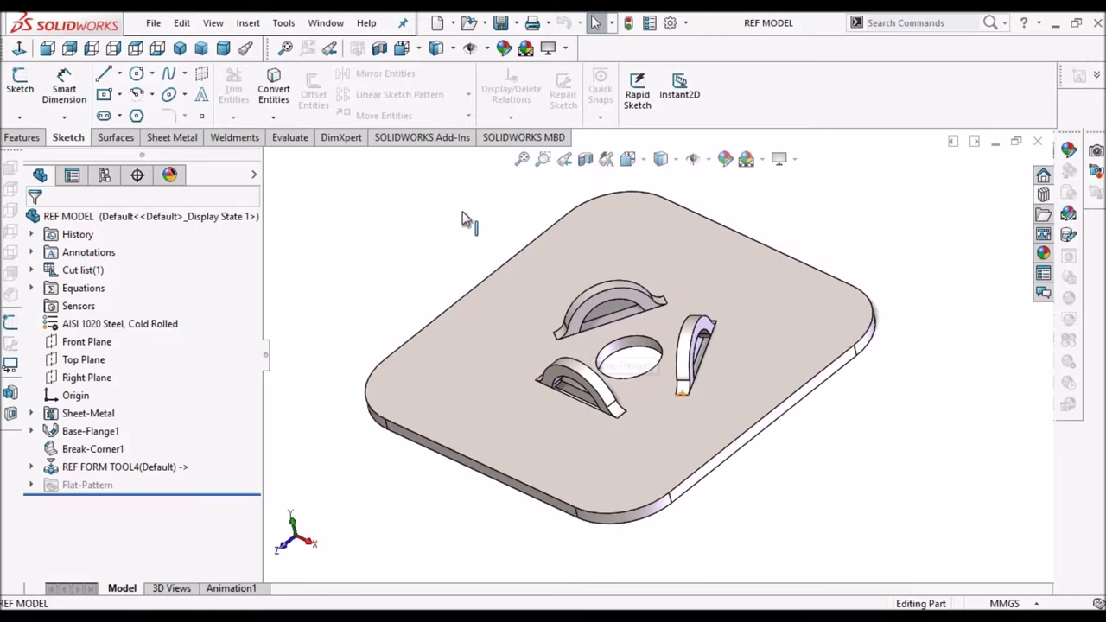
Inspect the Assem1 nut-and-bolt assembly via the Window menu, then switch to the Demo FORM TOOL part.
click(325, 22)
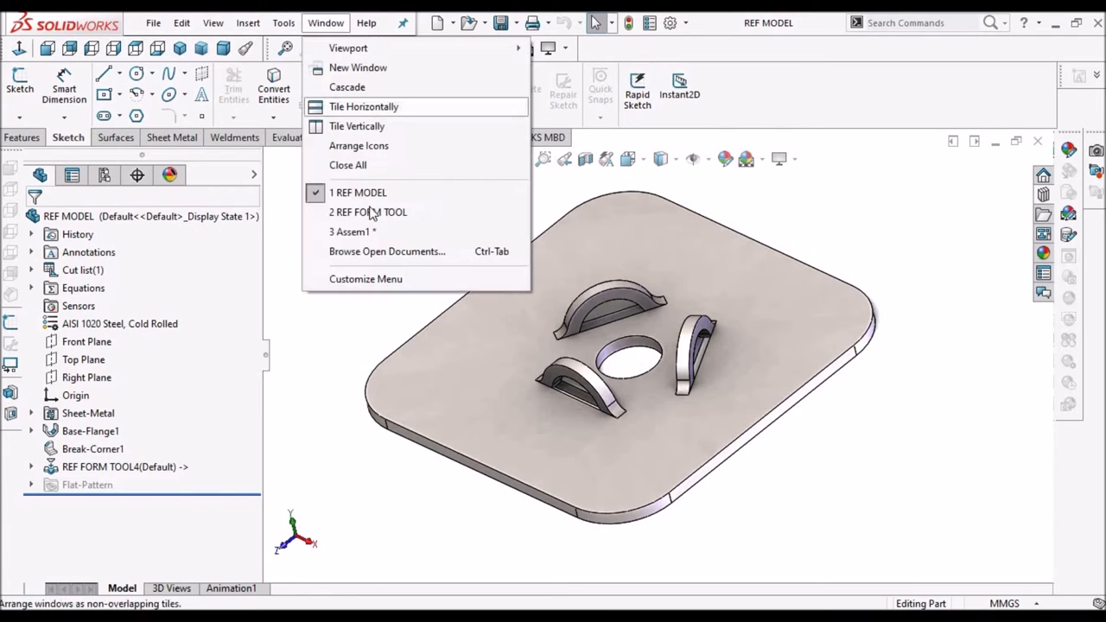
click(352, 231)
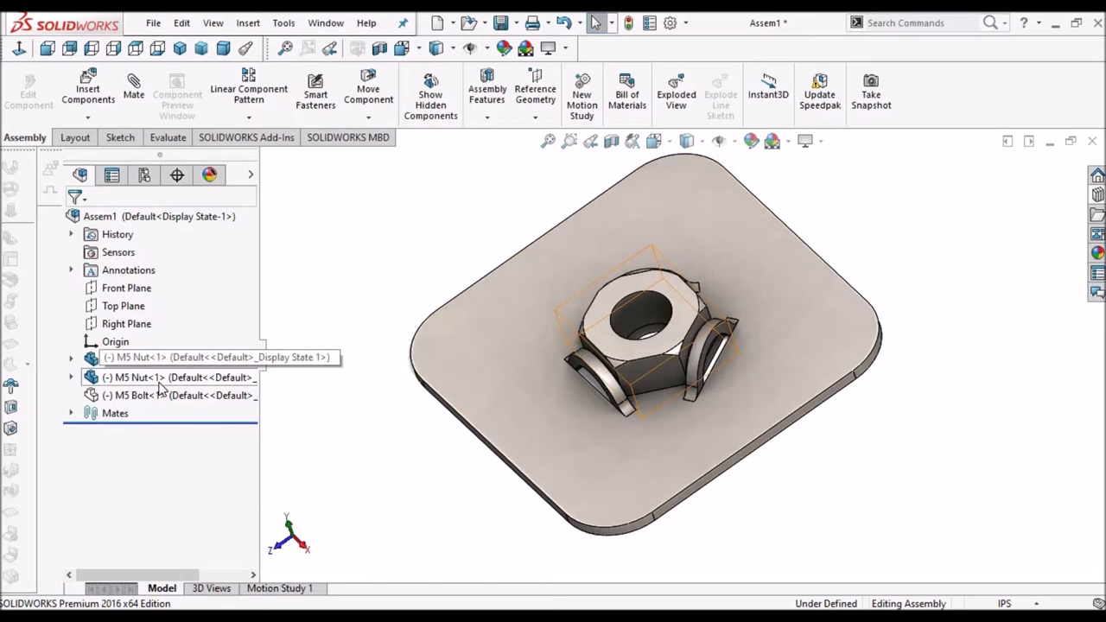
right_click(135, 377)
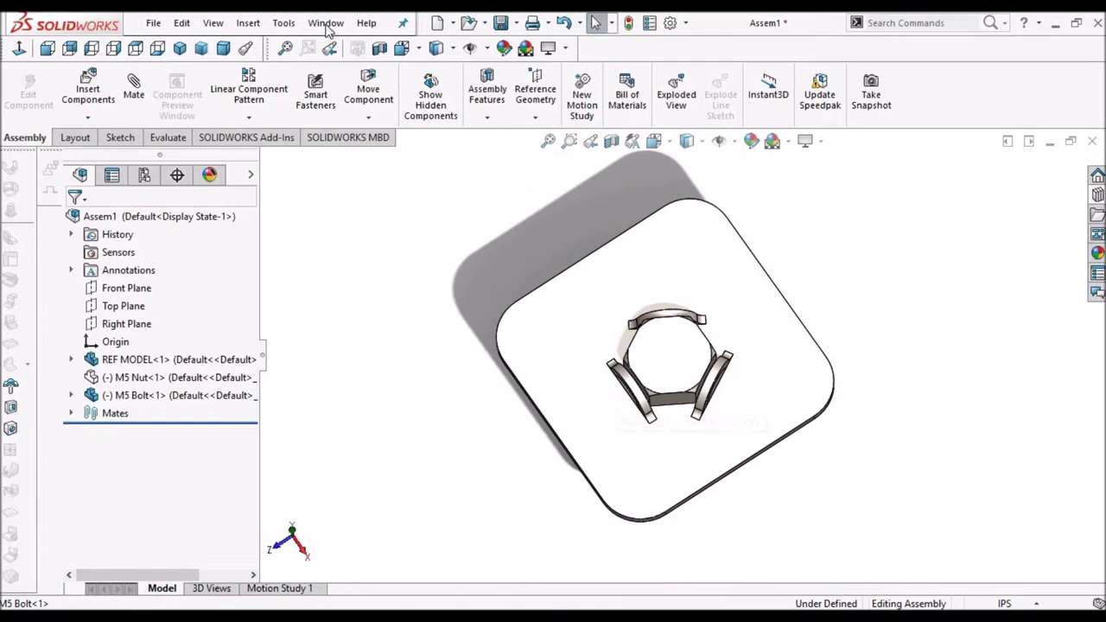
click(325, 23)
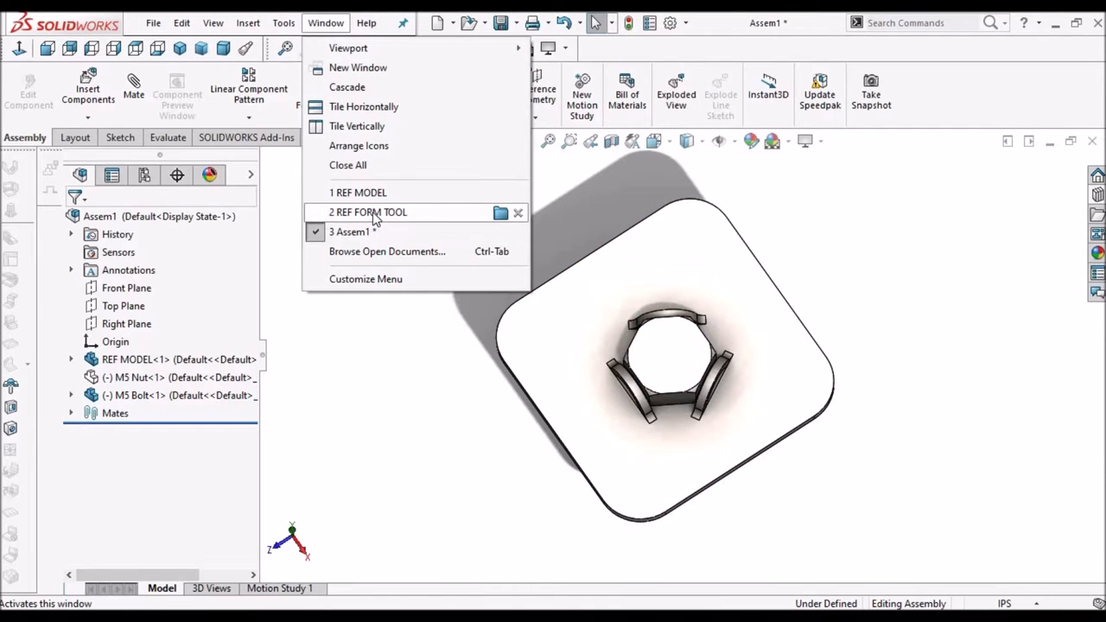
click(366, 211)
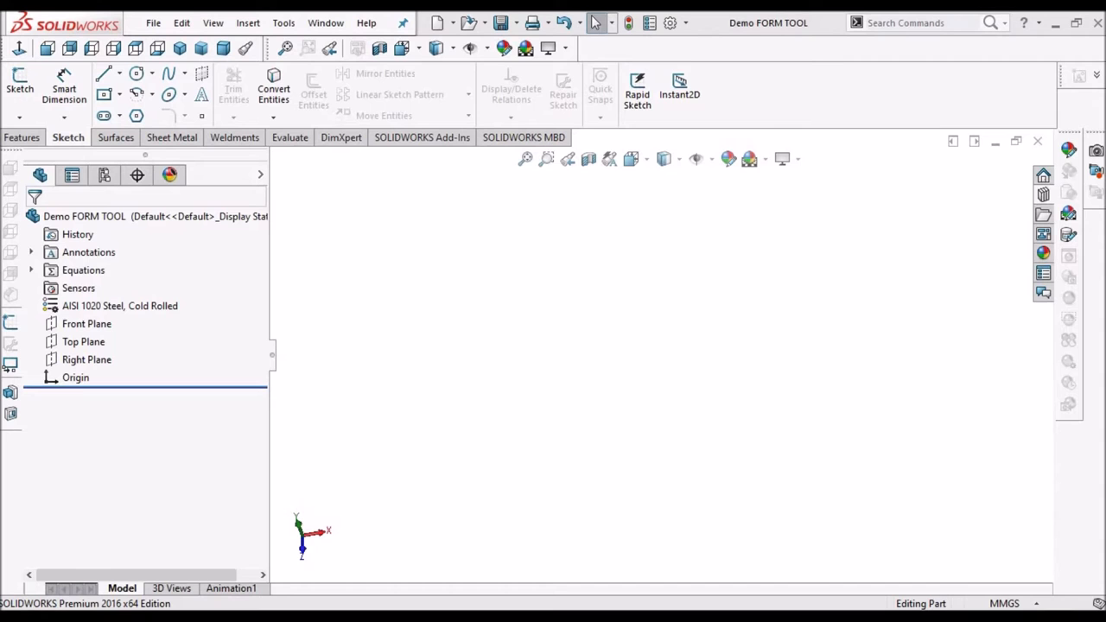
mouse_move(484, 384)
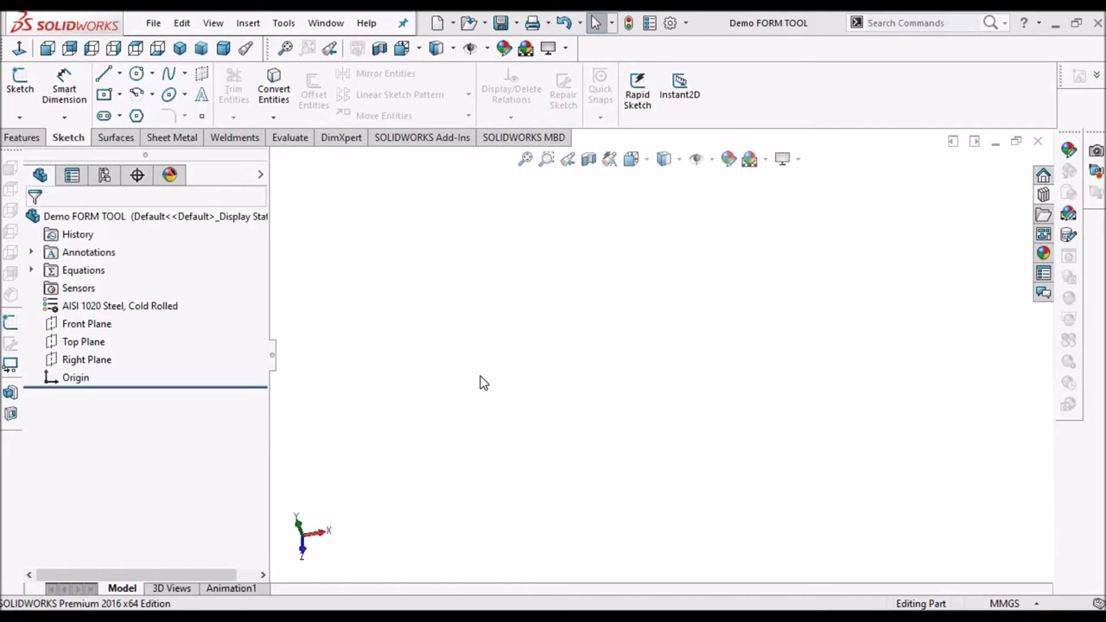
mouse_move(73, 343)
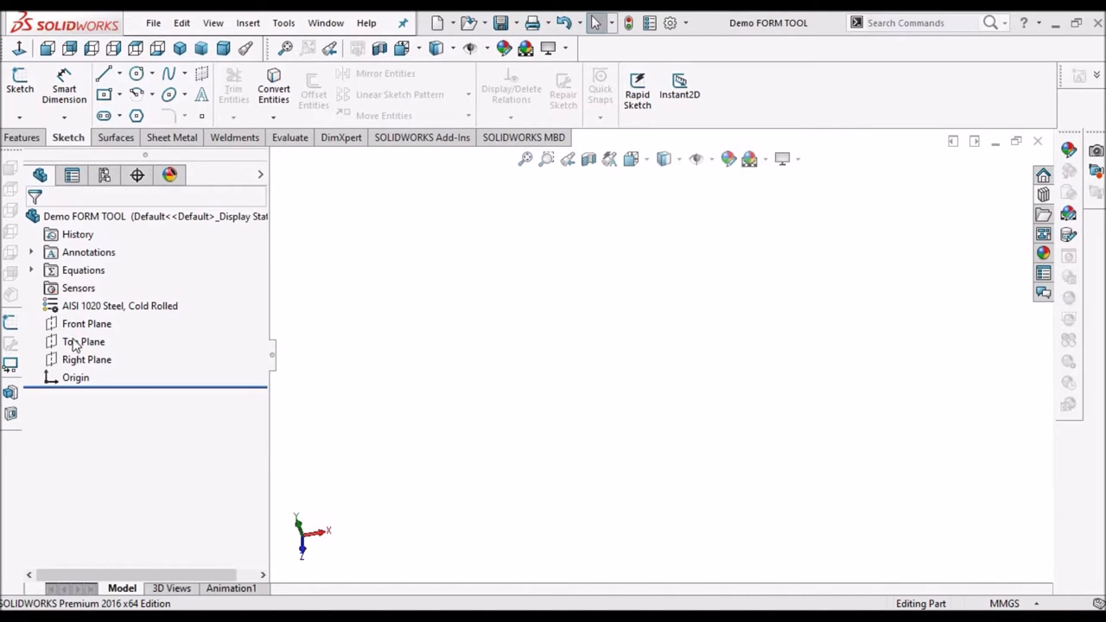
Sketch a six-sided polygon centred on the origin on the Top Plane.
click(83, 342)
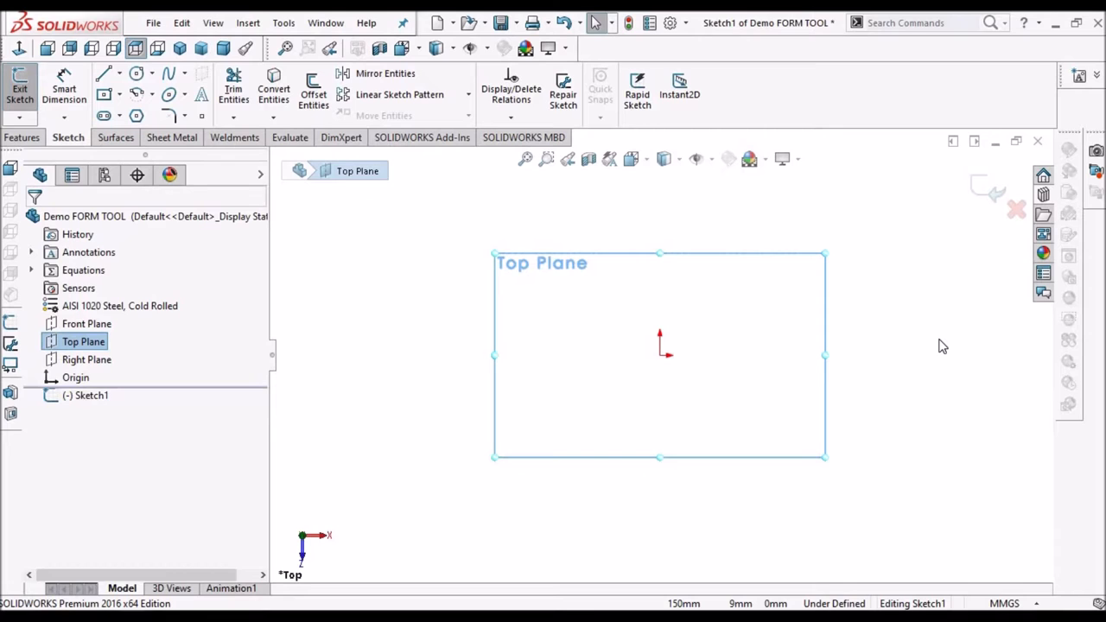
mouse_move(519, 390)
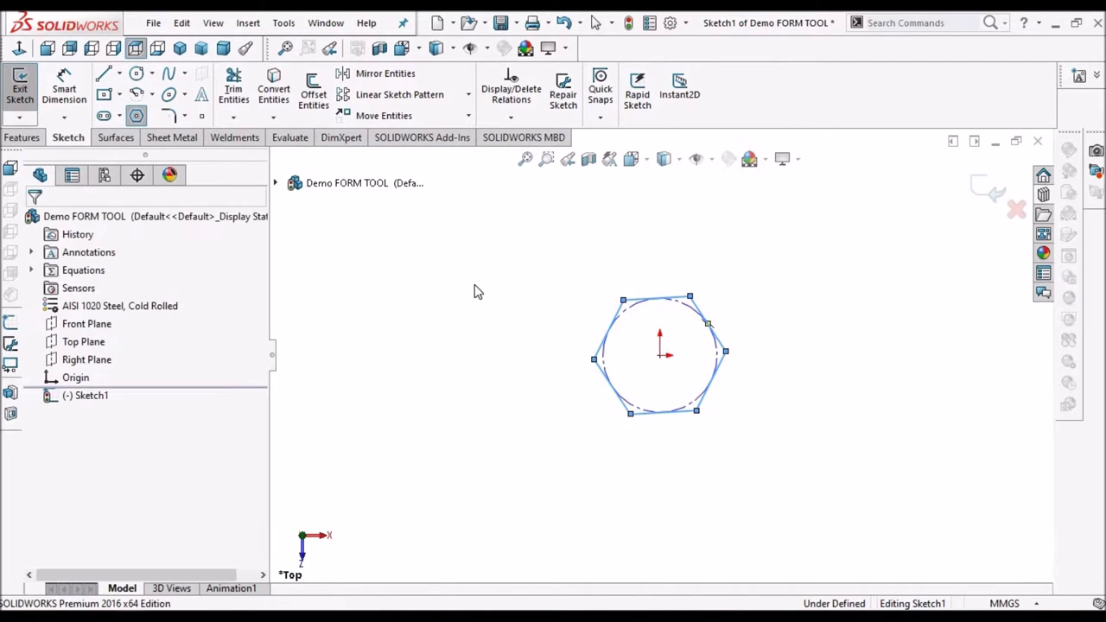
click(656, 299)
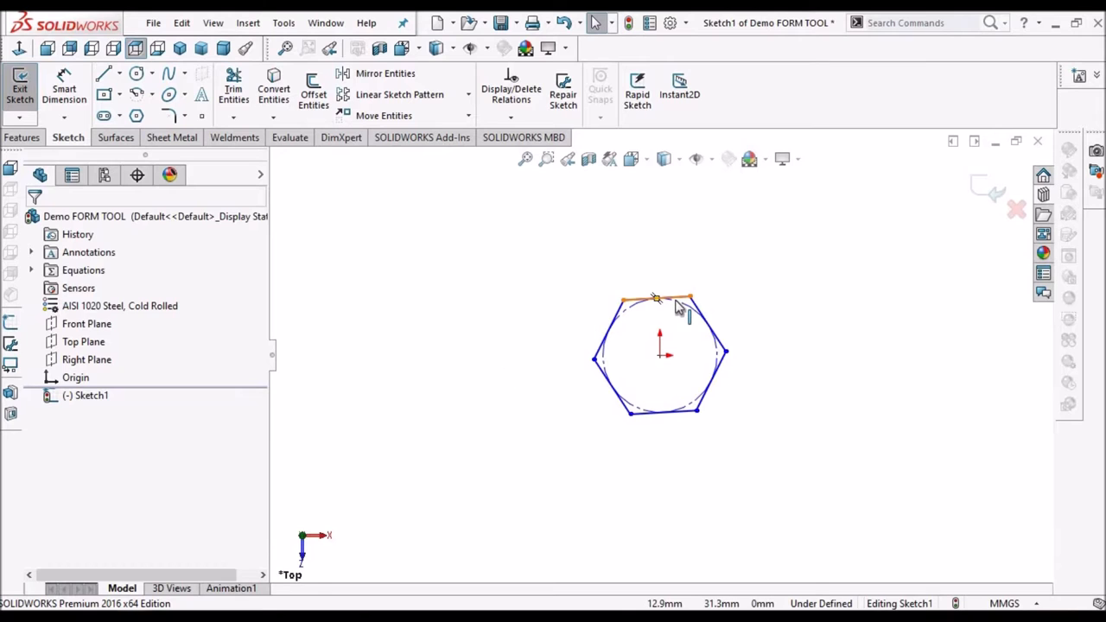
click(664, 297)
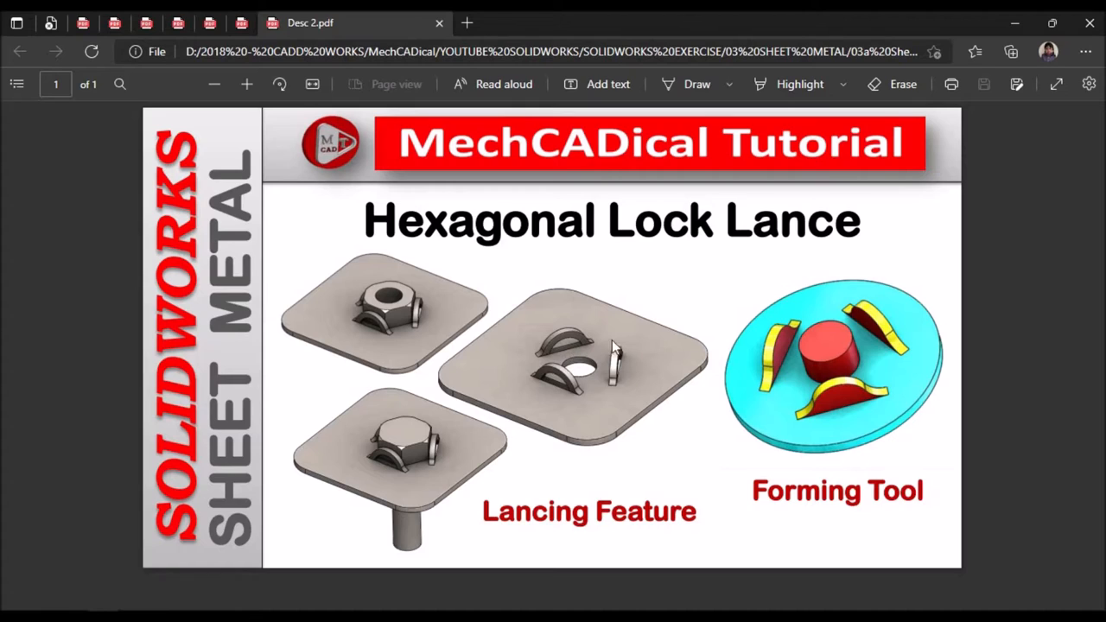
mouse_move(408, 304)
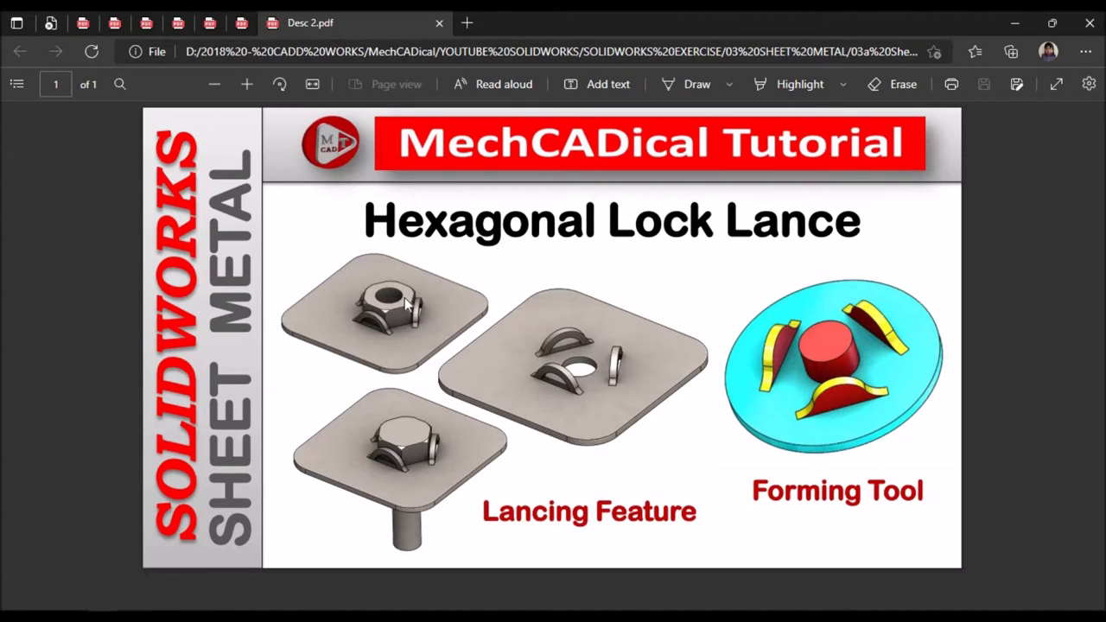
mouse_move(654, 401)
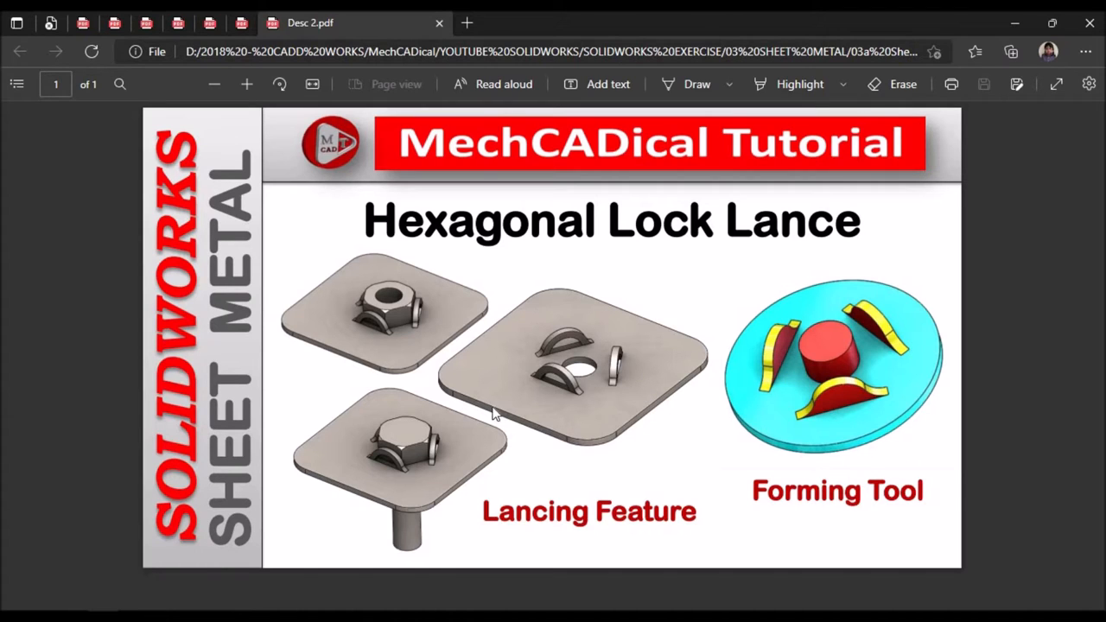
mouse_move(391, 416)
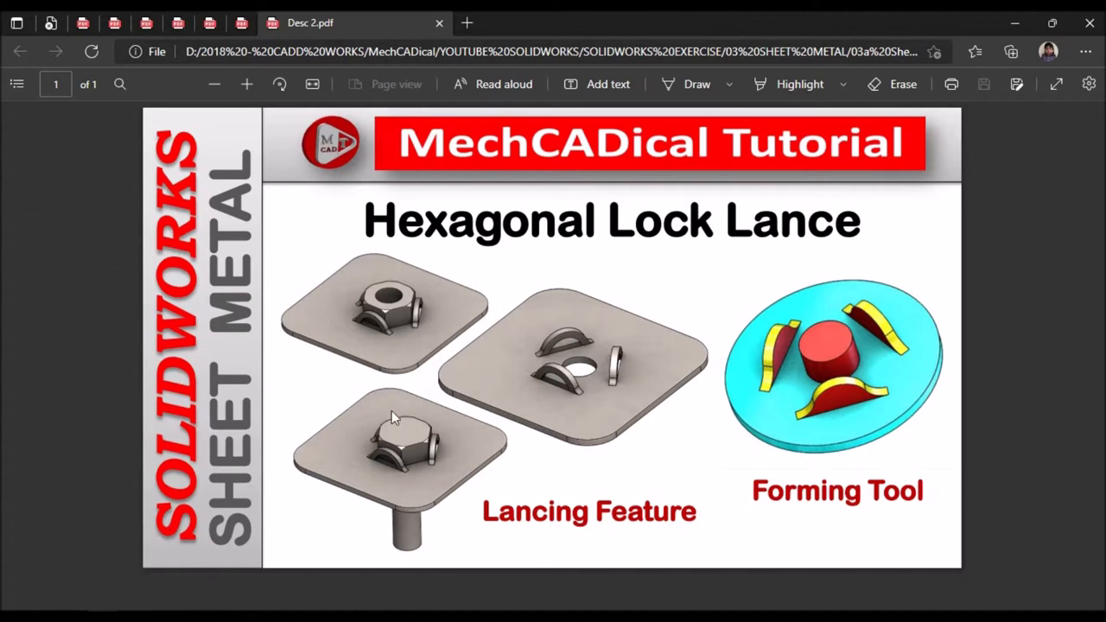
mouse_move(774, 349)
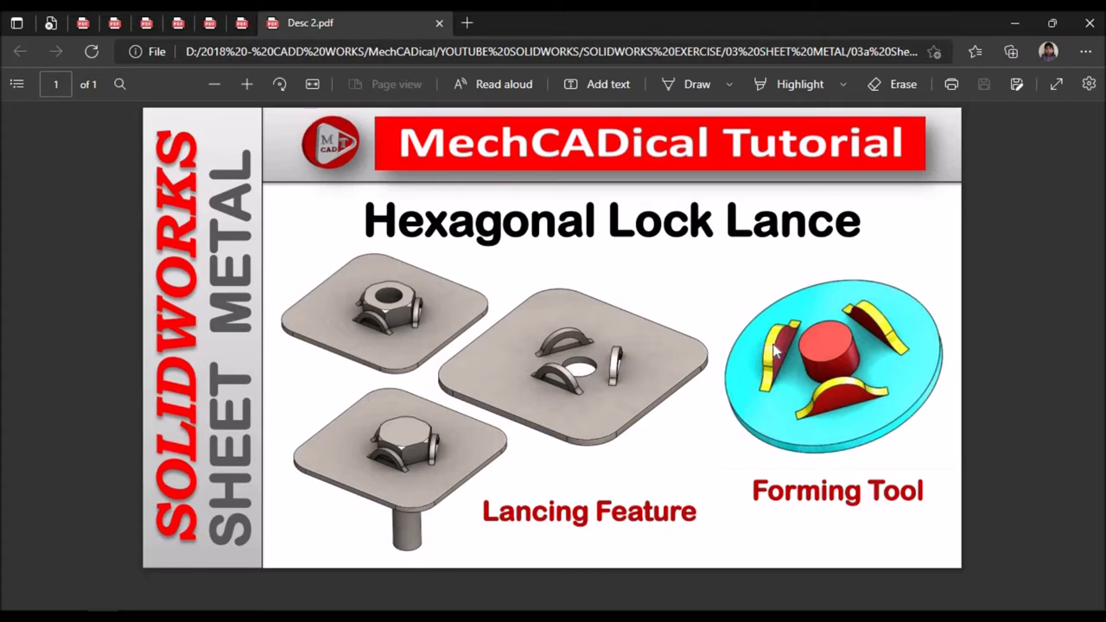
mouse_move(827, 391)
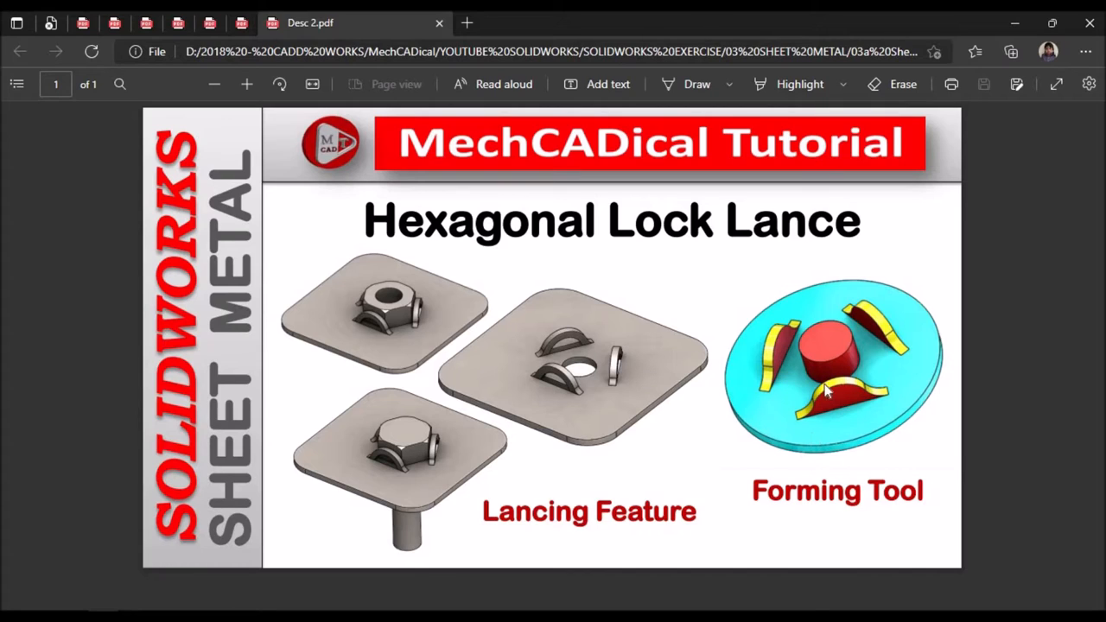
mouse_move(830, 315)
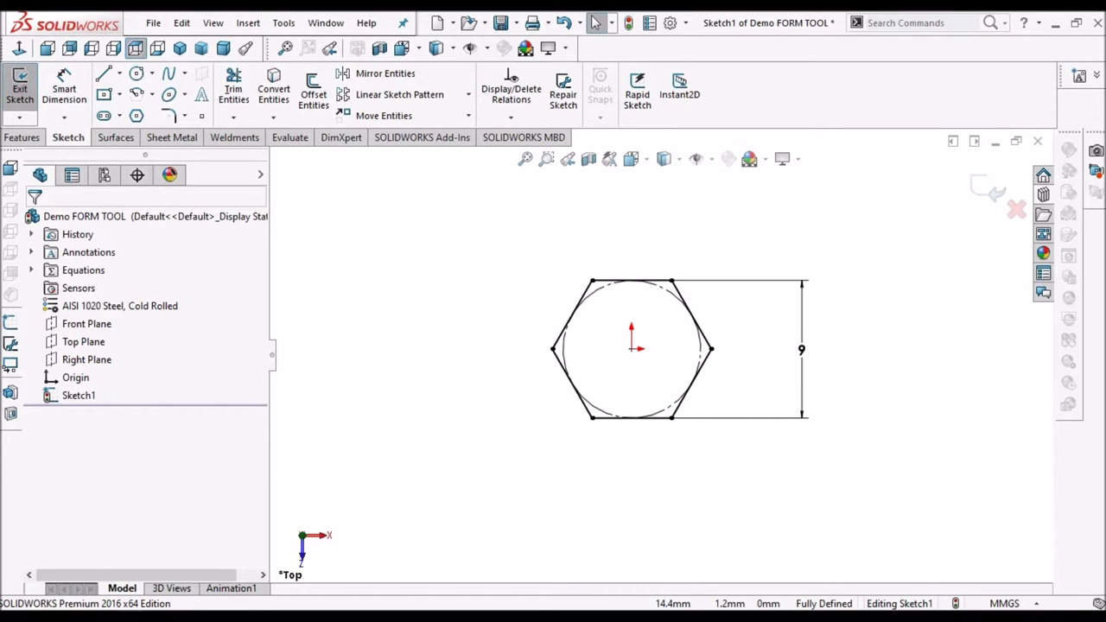
mouse_move(744, 231)
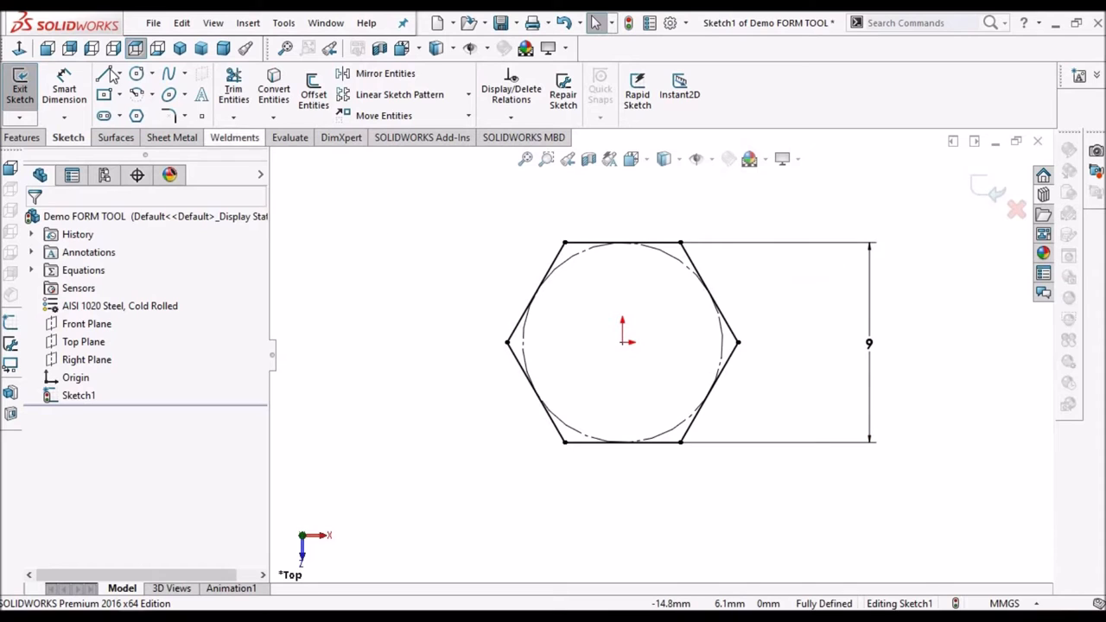
Dimension the hexagon 9 across flats and exit the sketch as Sketch1.
click(135, 72)
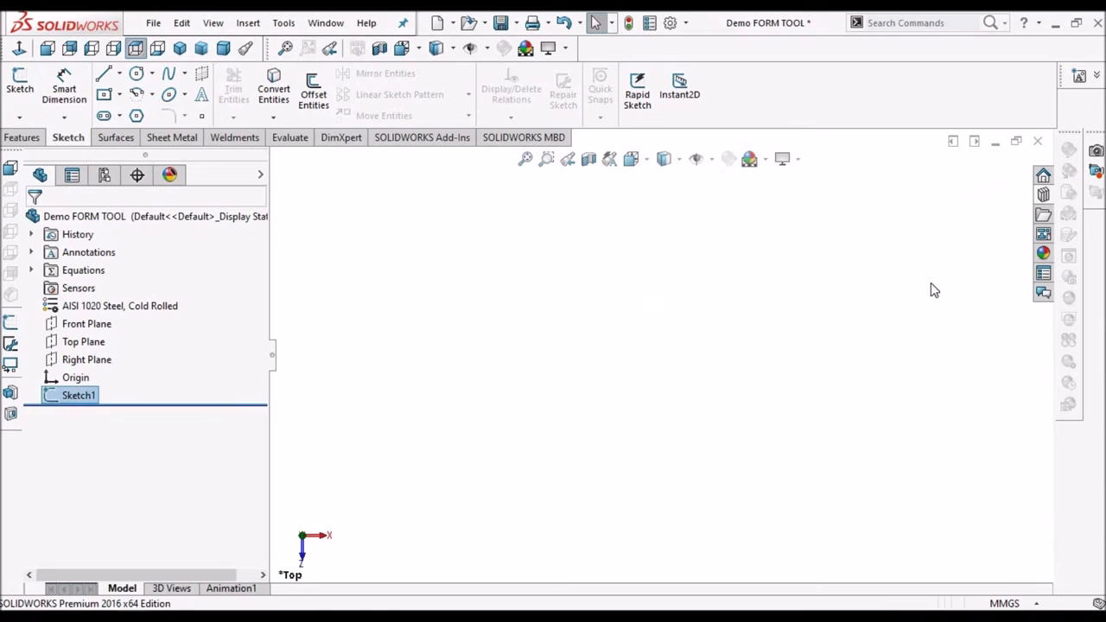
Show hidden sketches and dimension the outer circle to Ø20 mm, fully defining Sketch3.
click(213, 22)
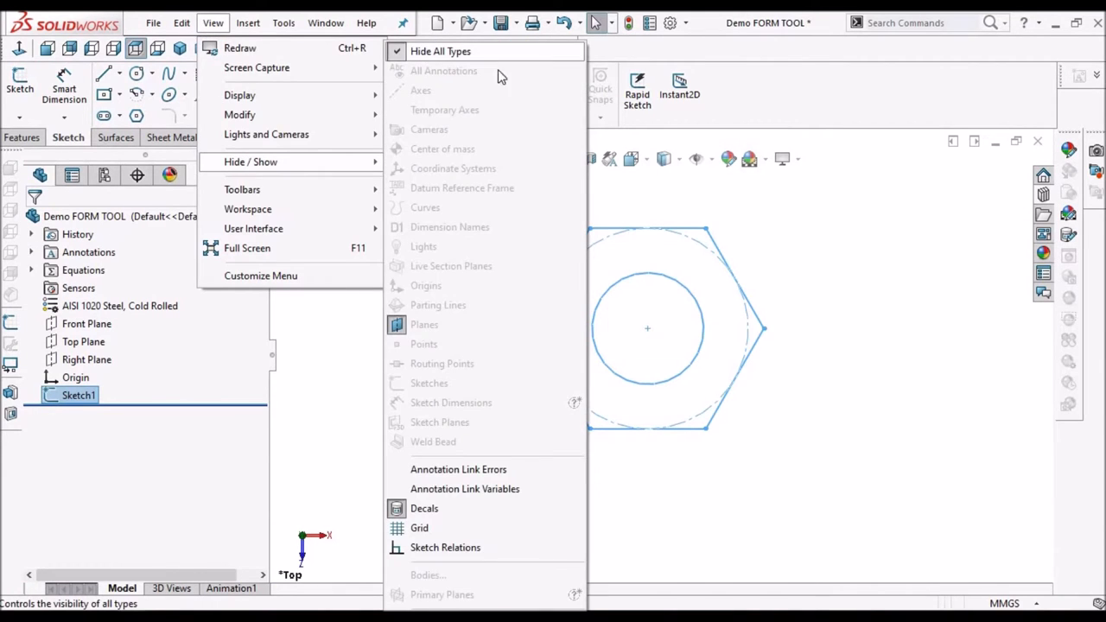
click(439, 52)
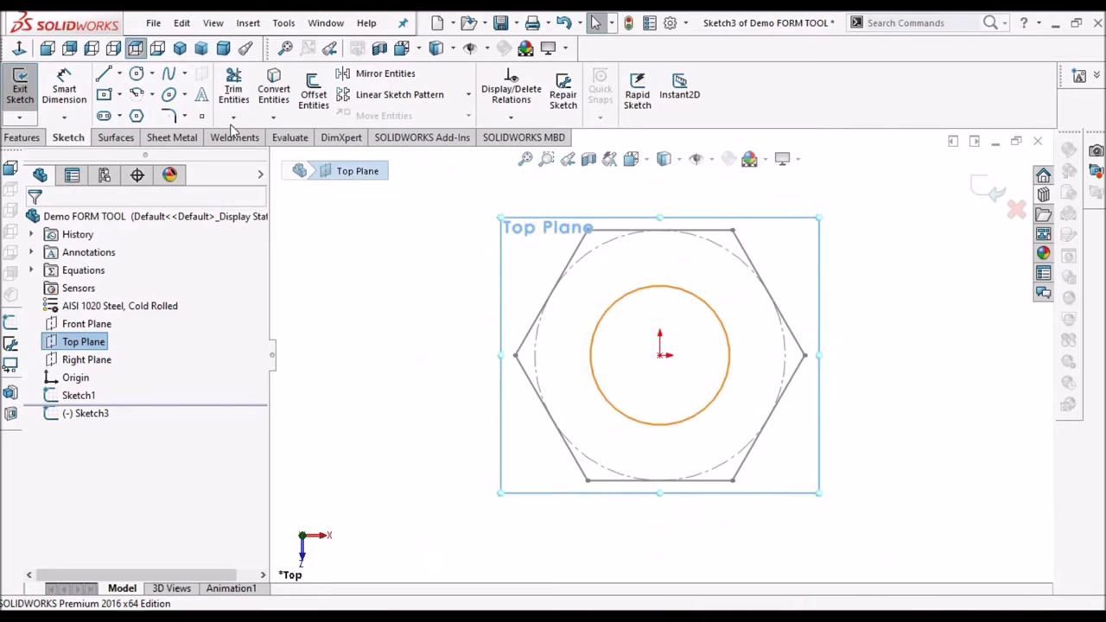
click(401, 312)
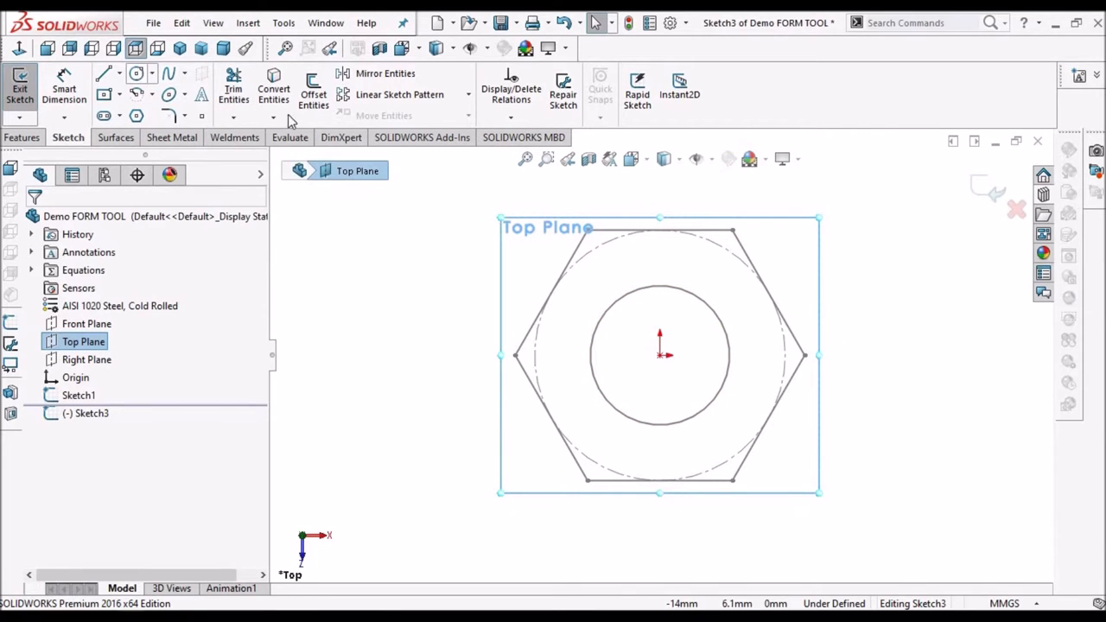
click(135, 73)
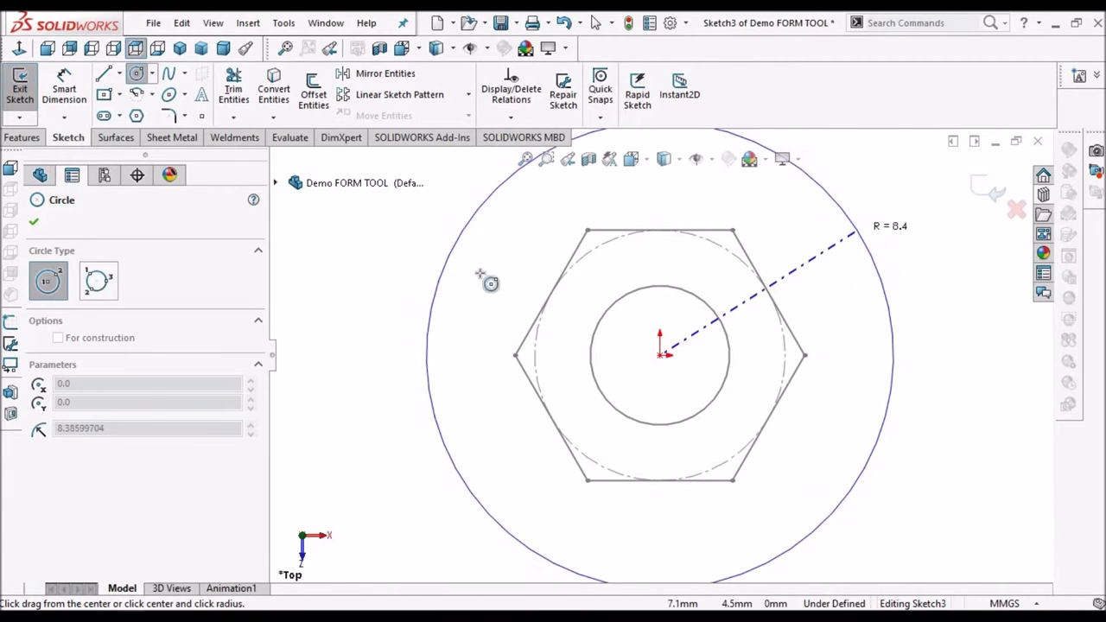
right_click(487, 280)
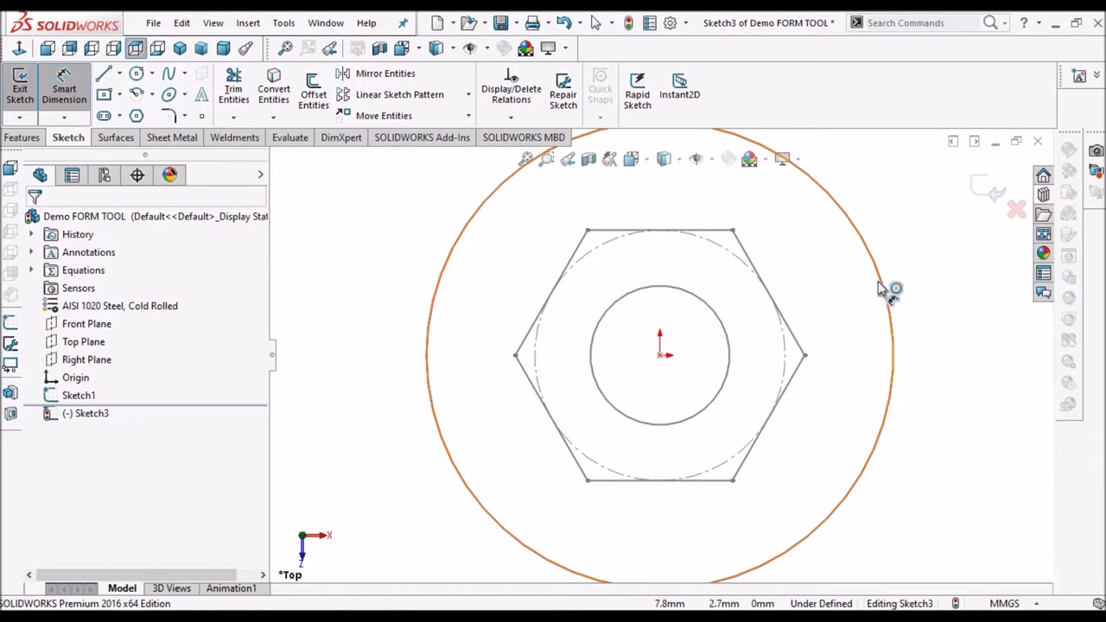
click(891, 291)
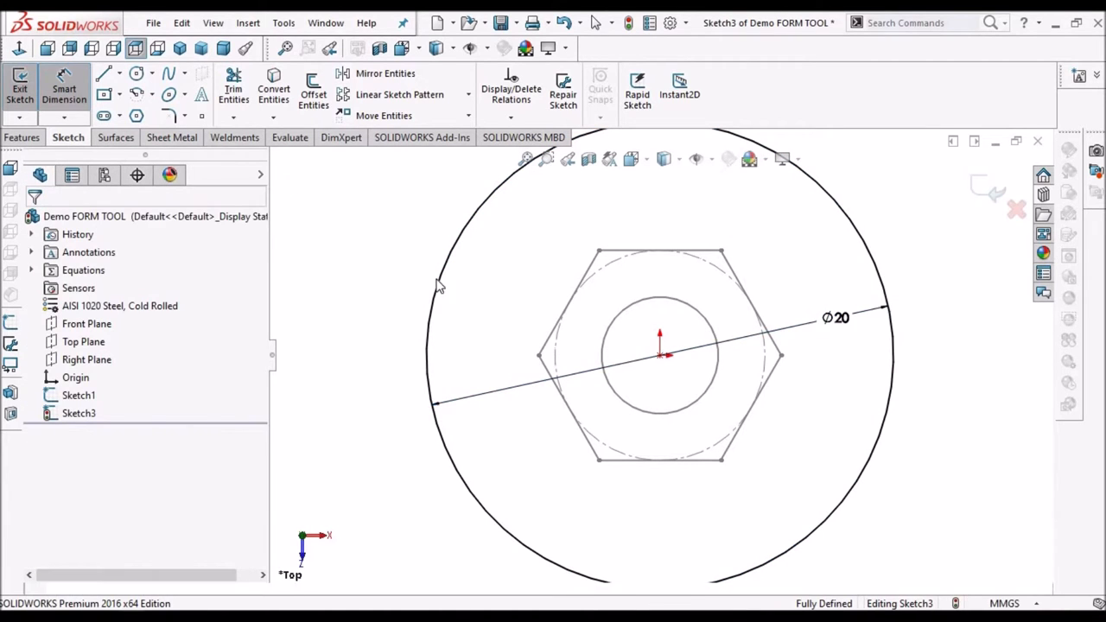
click(24, 138)
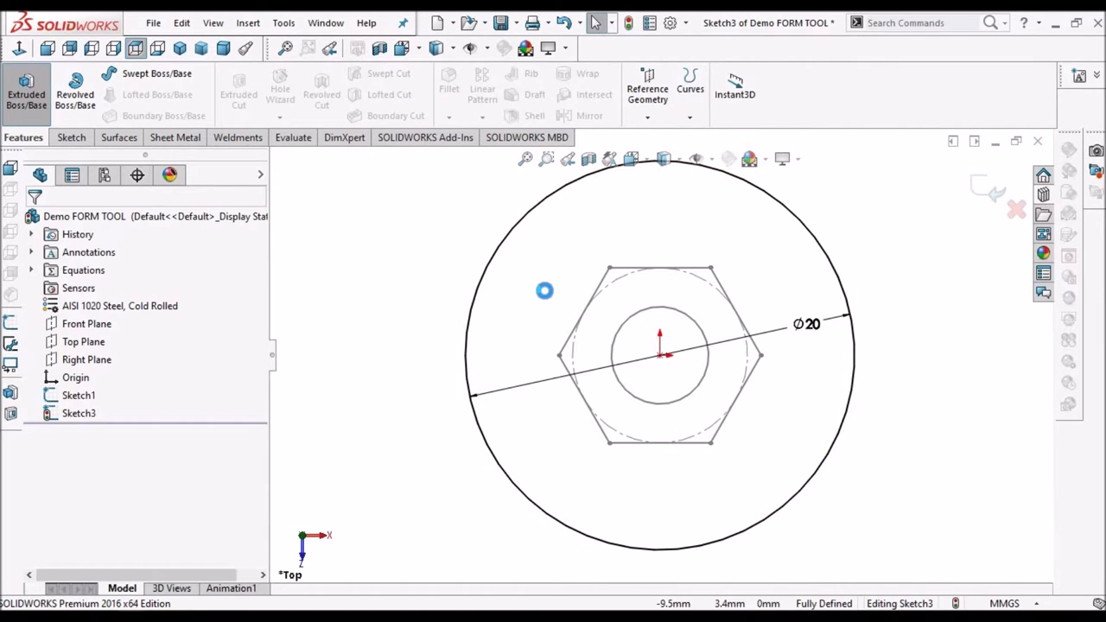
Extrude the 20 mm circle as a 1 mm blind boss to form the disc.
click(26, 87)
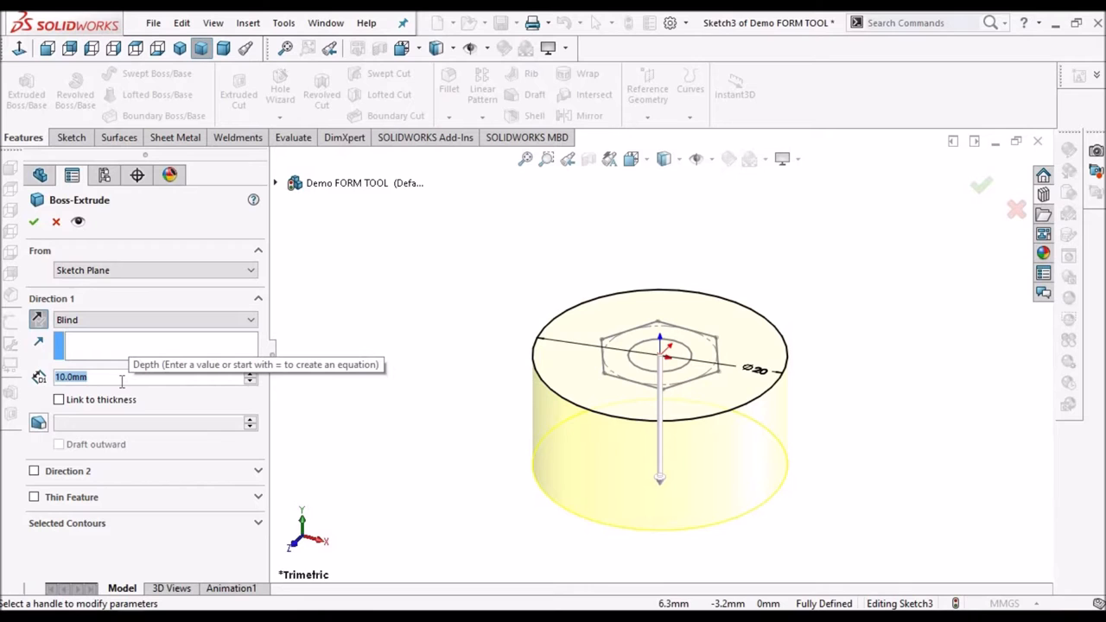
text(1)
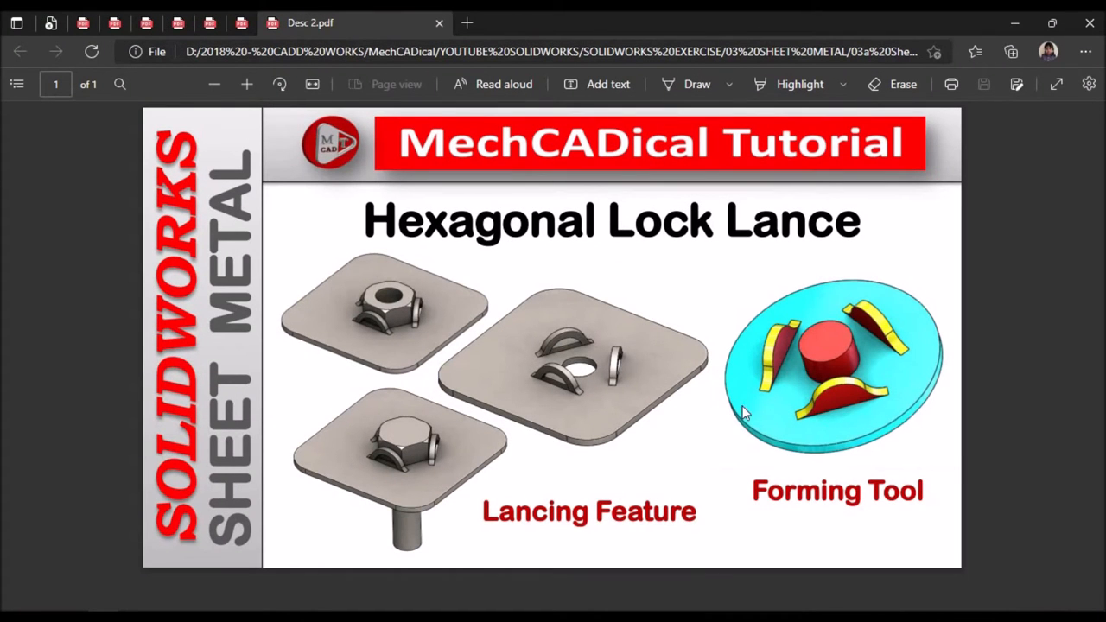
mouse_move(760, 332)
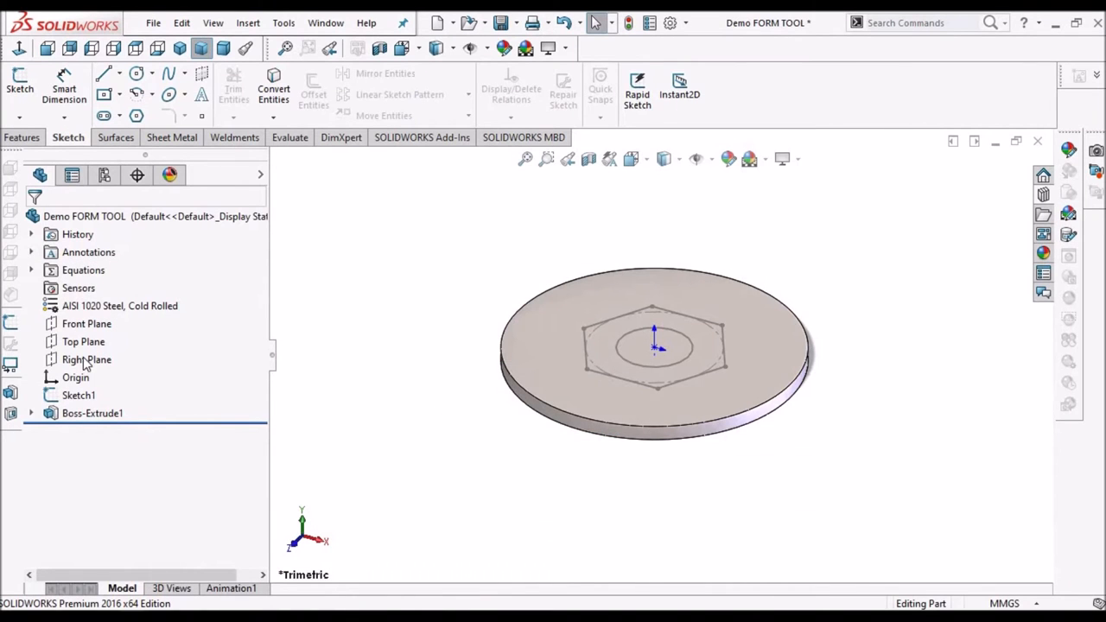
Start Sketch4 on the Top Plane with a line offset 0.2 mm from the hexagon's top edge.
click(83, 343)
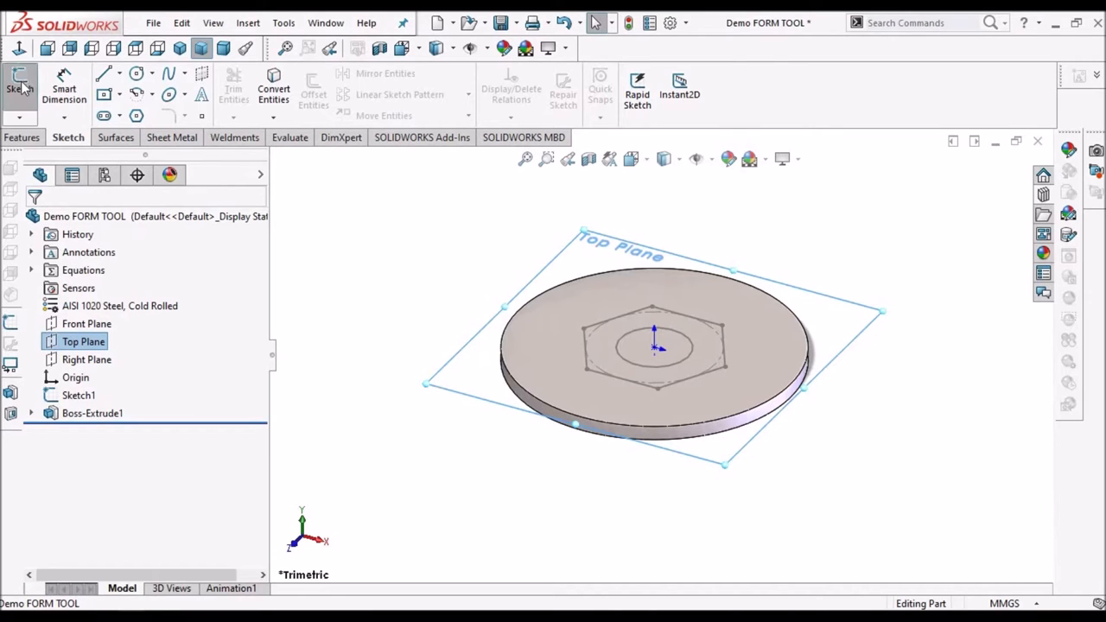
click(20, 83)
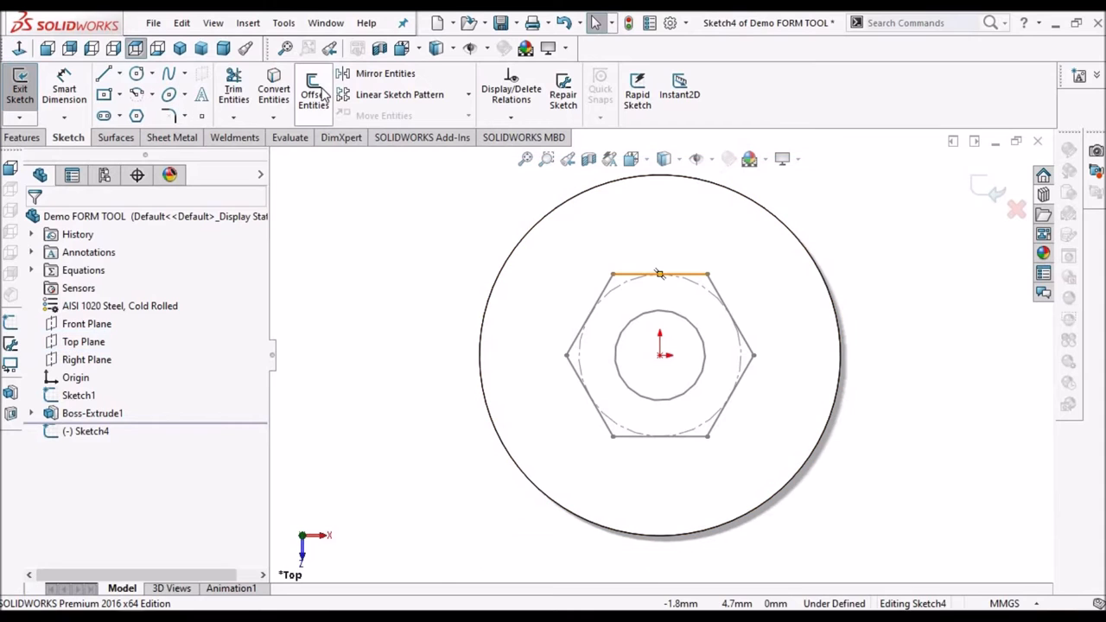
click(313, 90)
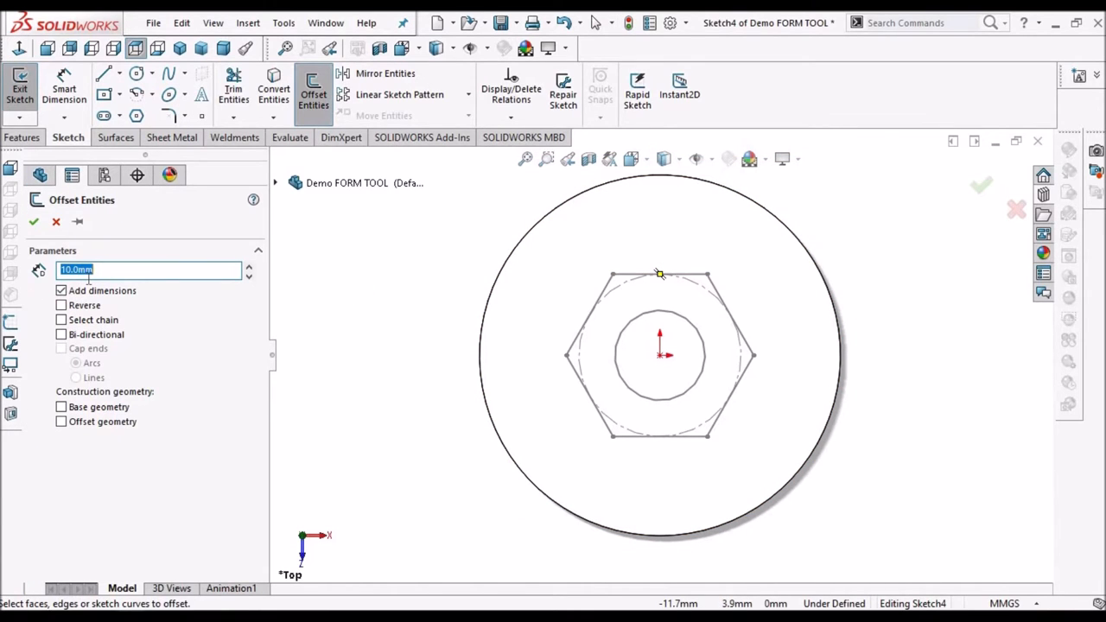
mouse_move(87, 277)
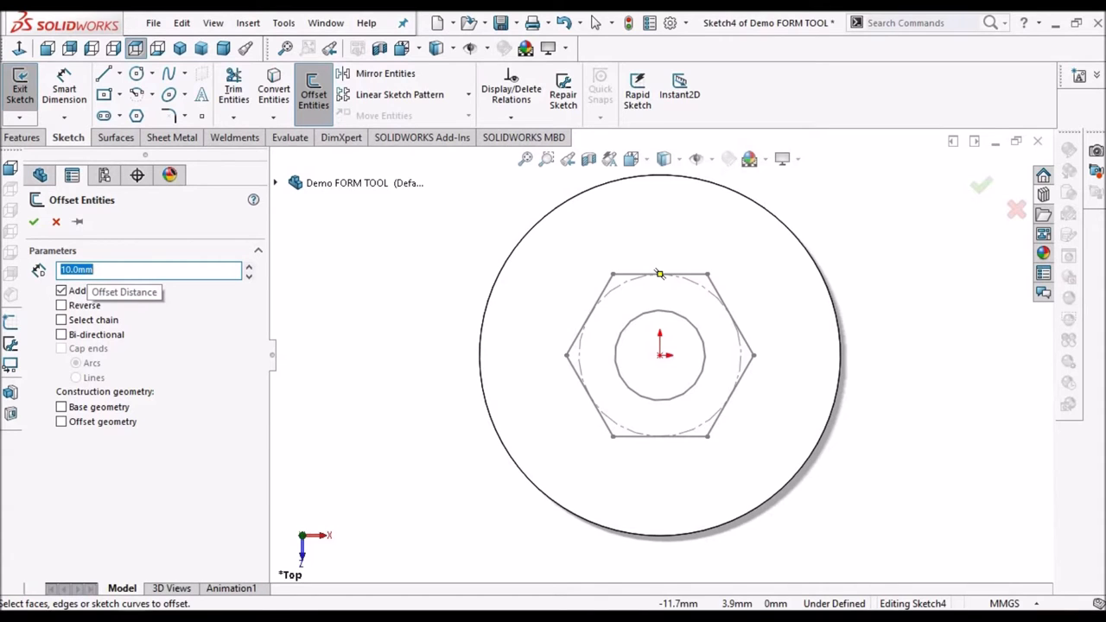
text(0.2mm)
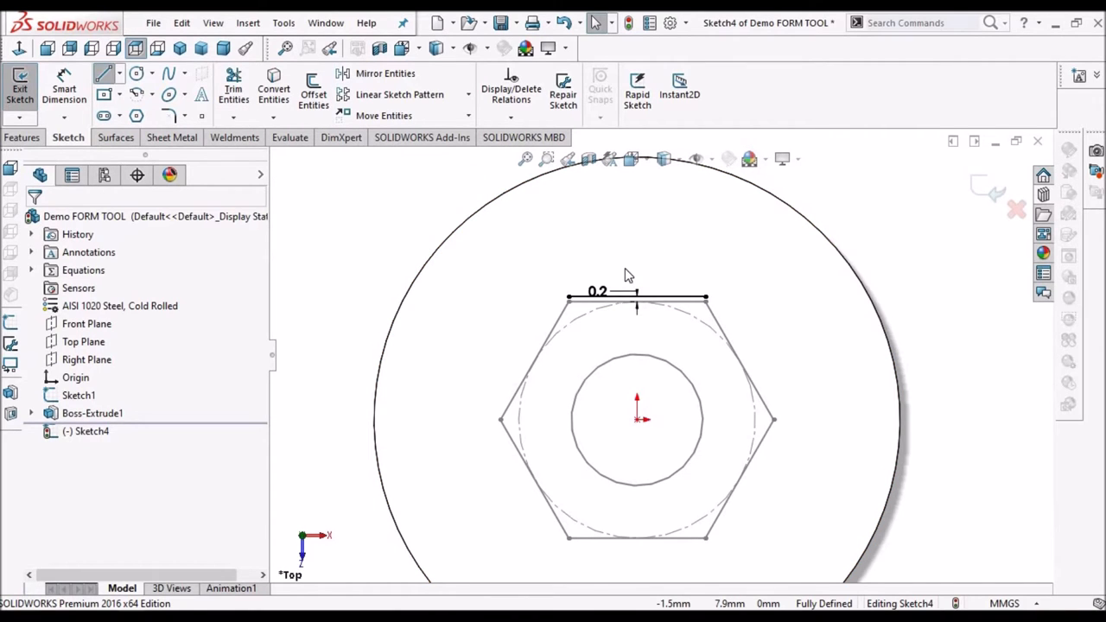
Close the offset line into a rectangle and dimension its height to 1 mm.
click(102, 72)
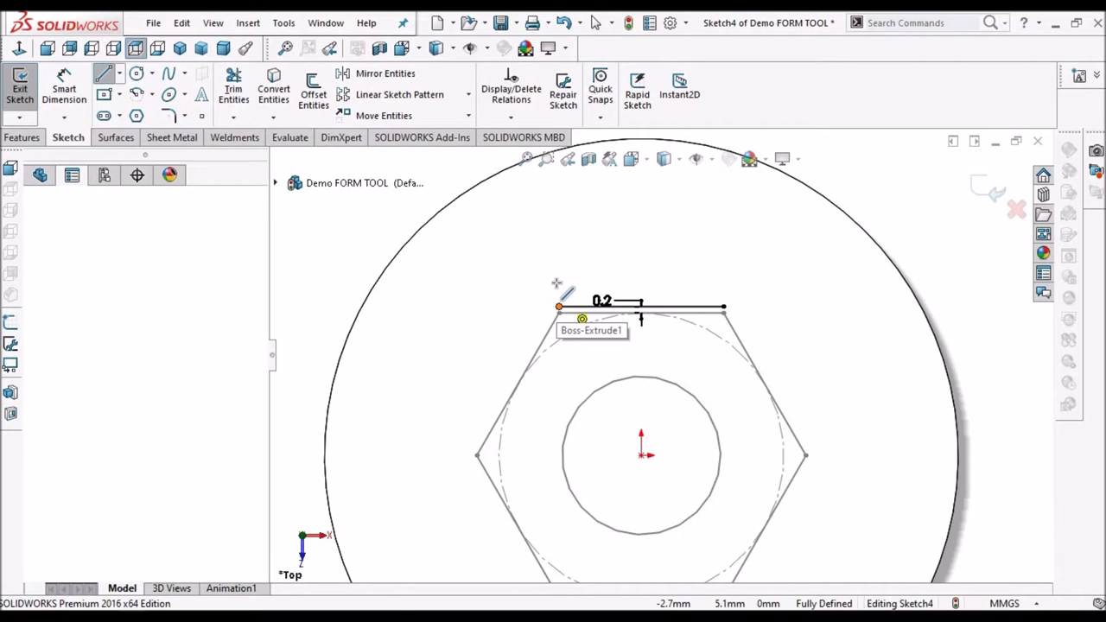
click(560, 301)
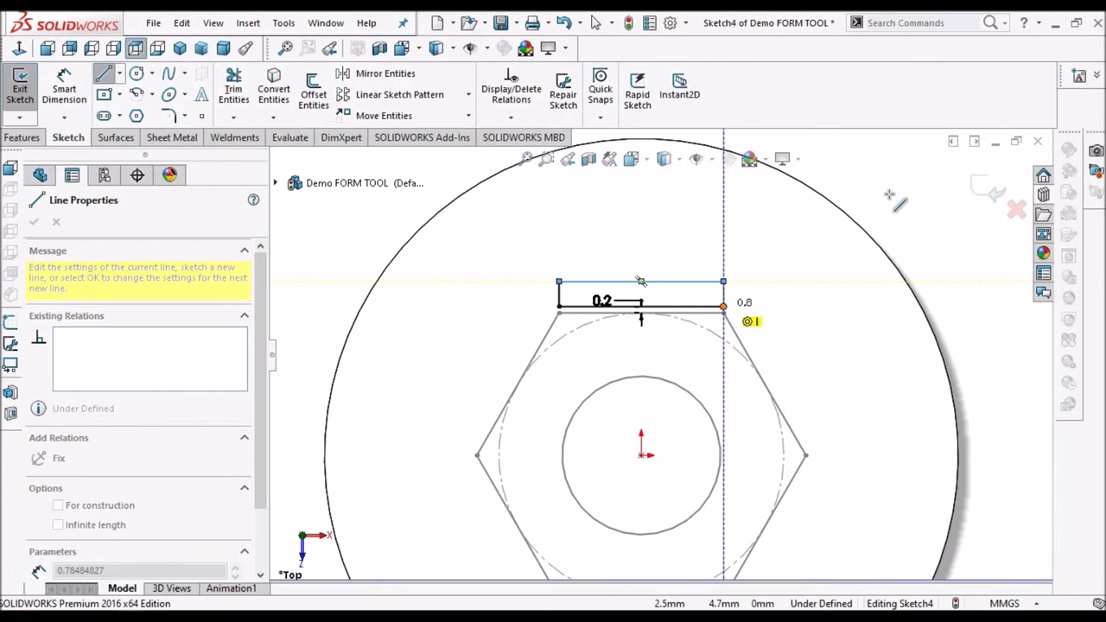
right_click(722, 297)
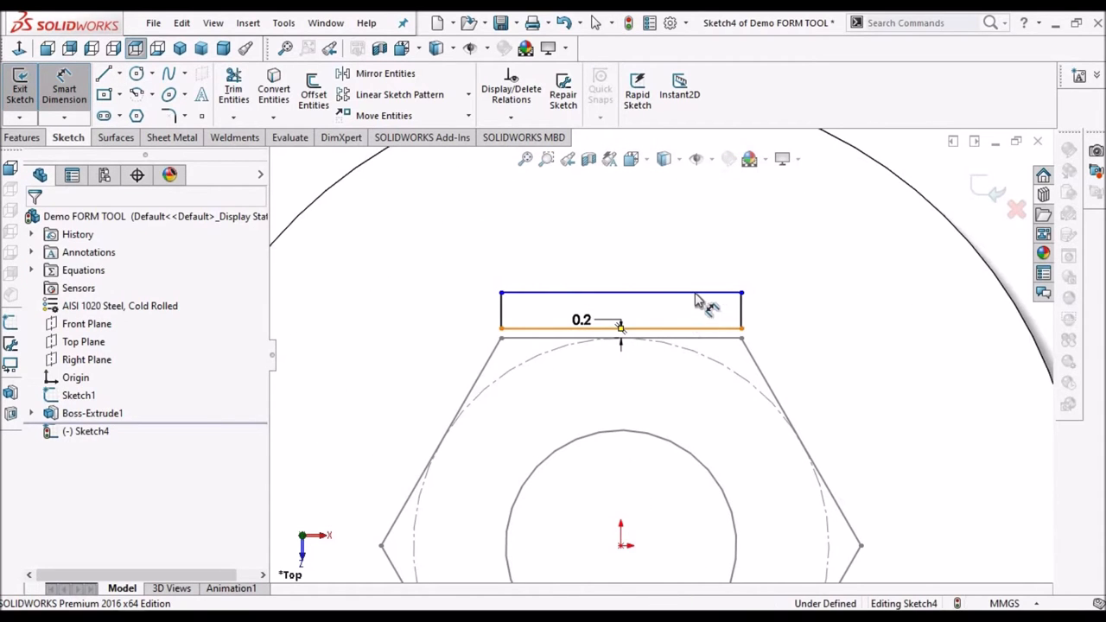
click(620, 290)
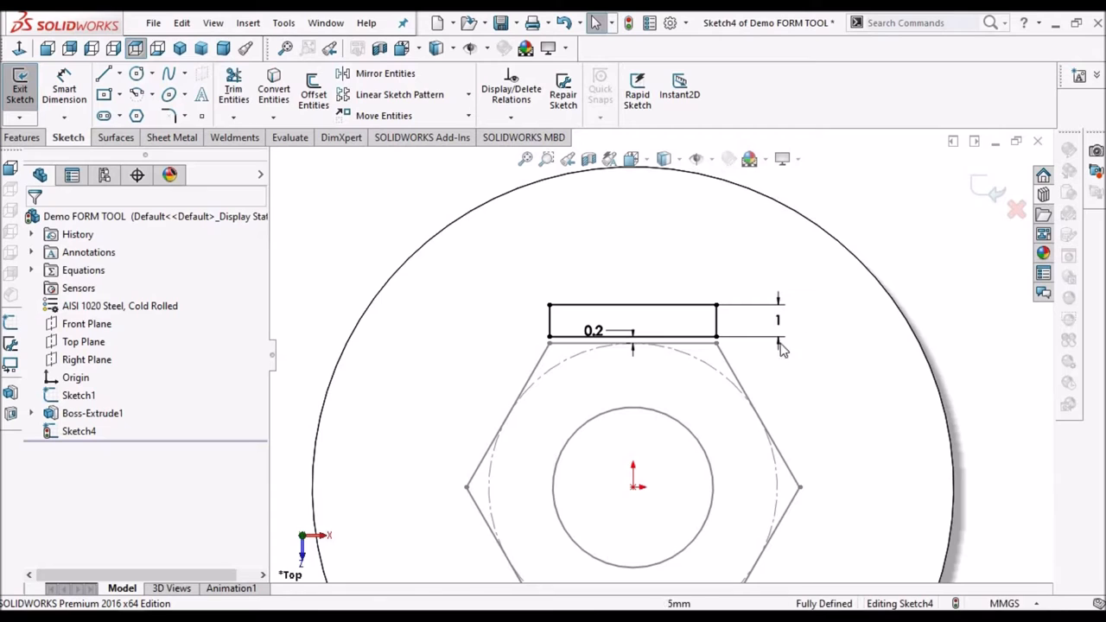
mouse_move(349, 245)
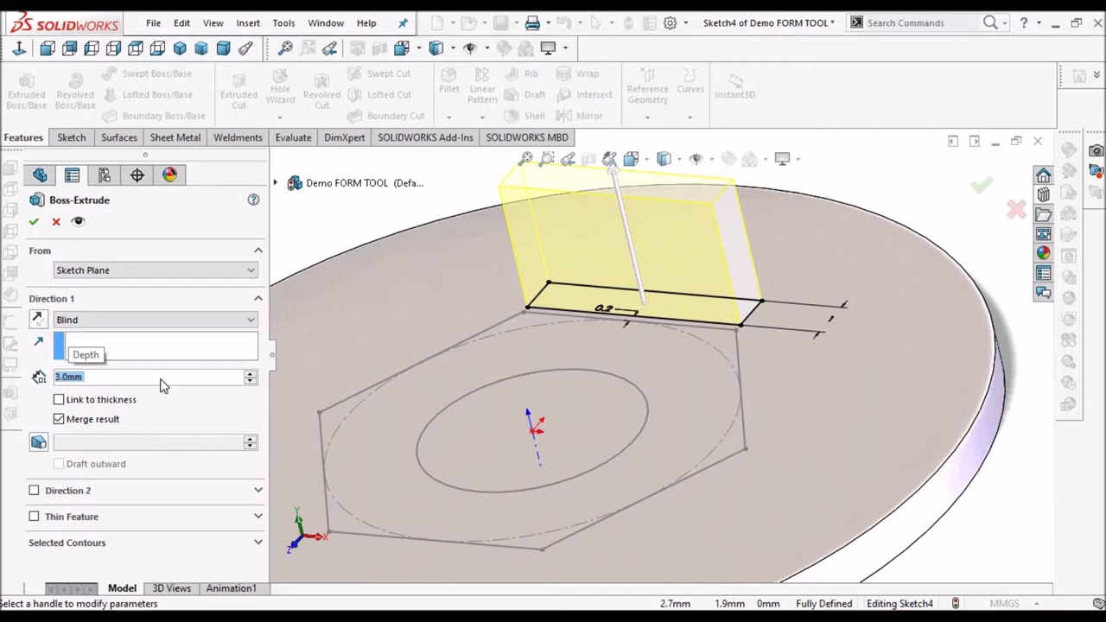
Extrude the thin rectangle into the raised block Boss-Extrude2 on the disc.
click(33, 221)
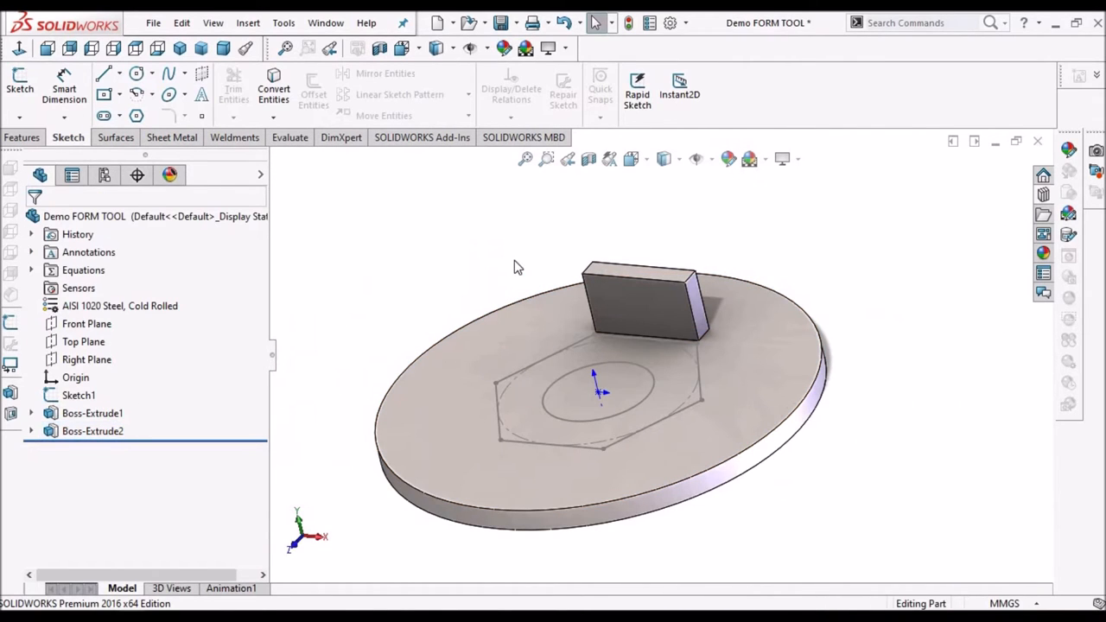
click(24, 138)
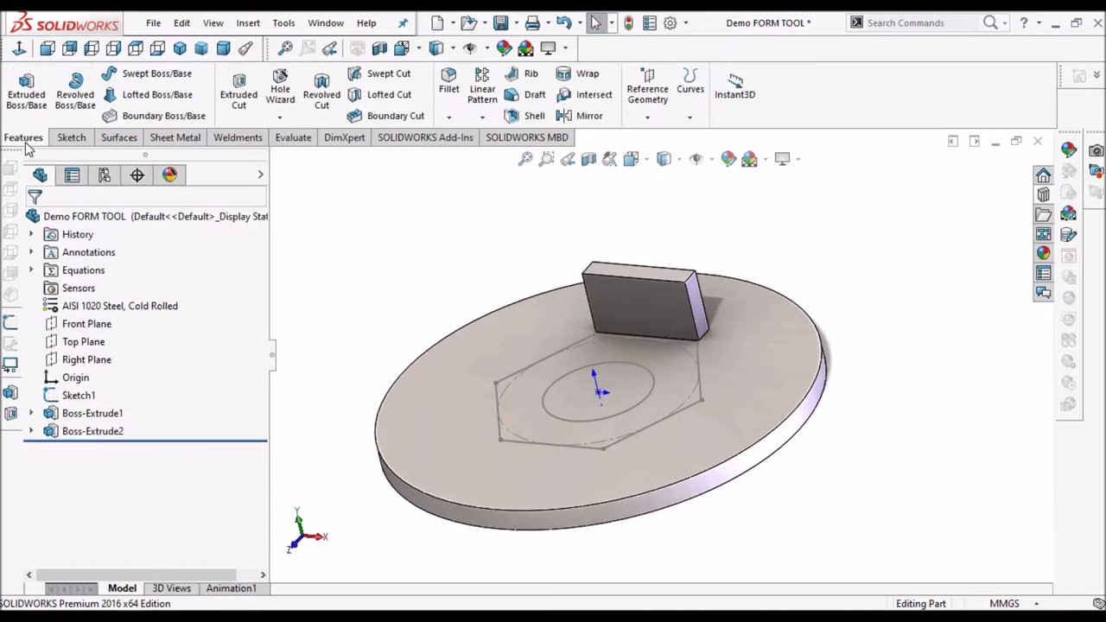
click(449, 87)
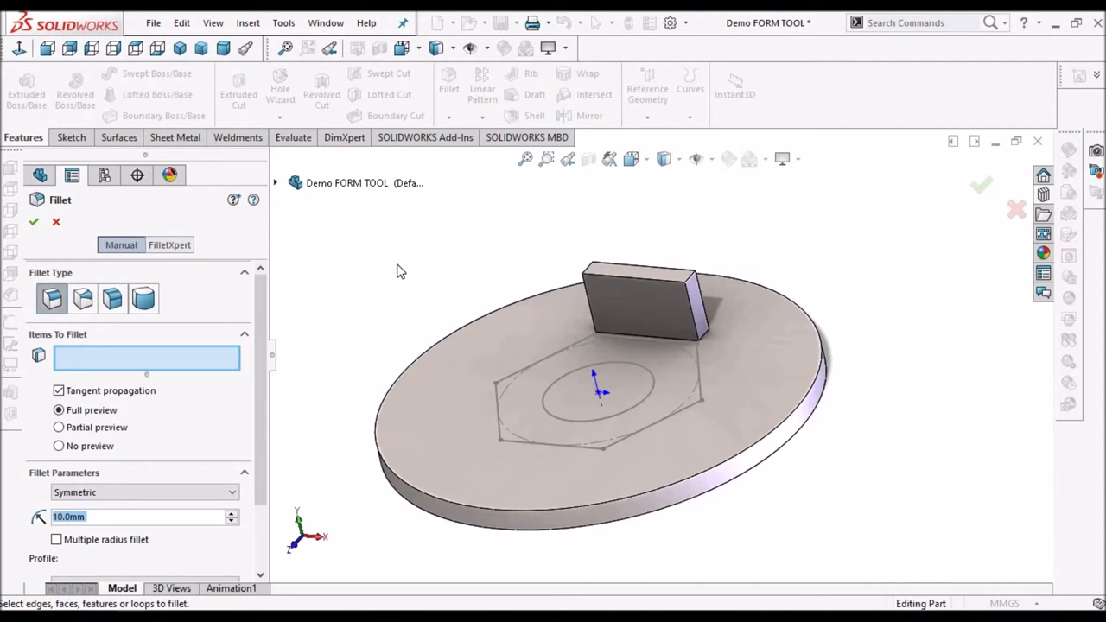
mouse_move(208, 297)
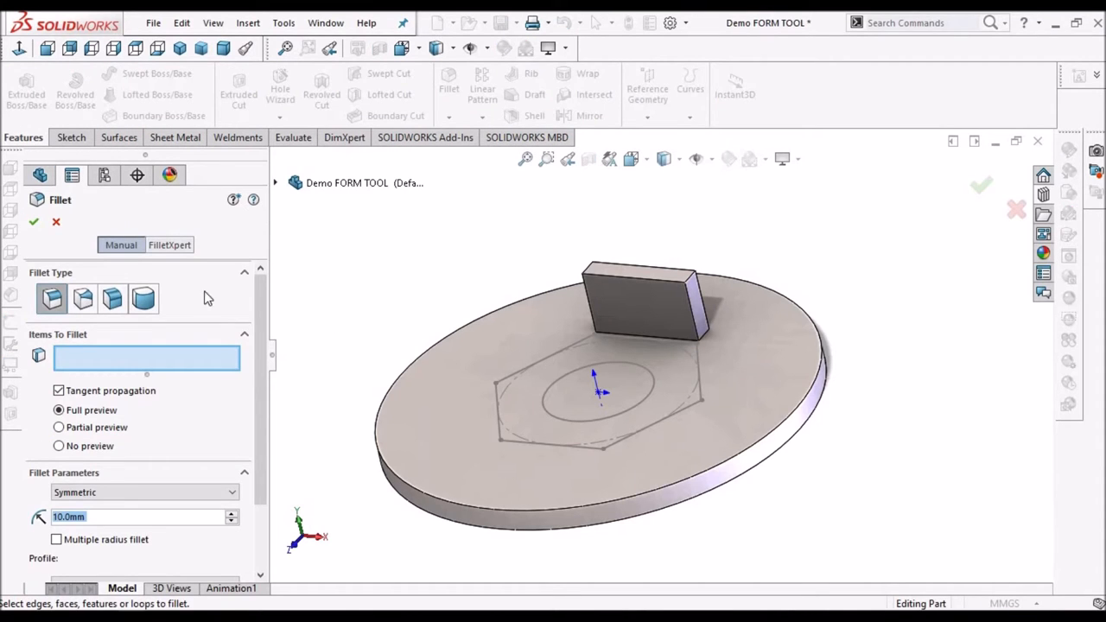
mouse_move(143, 298)
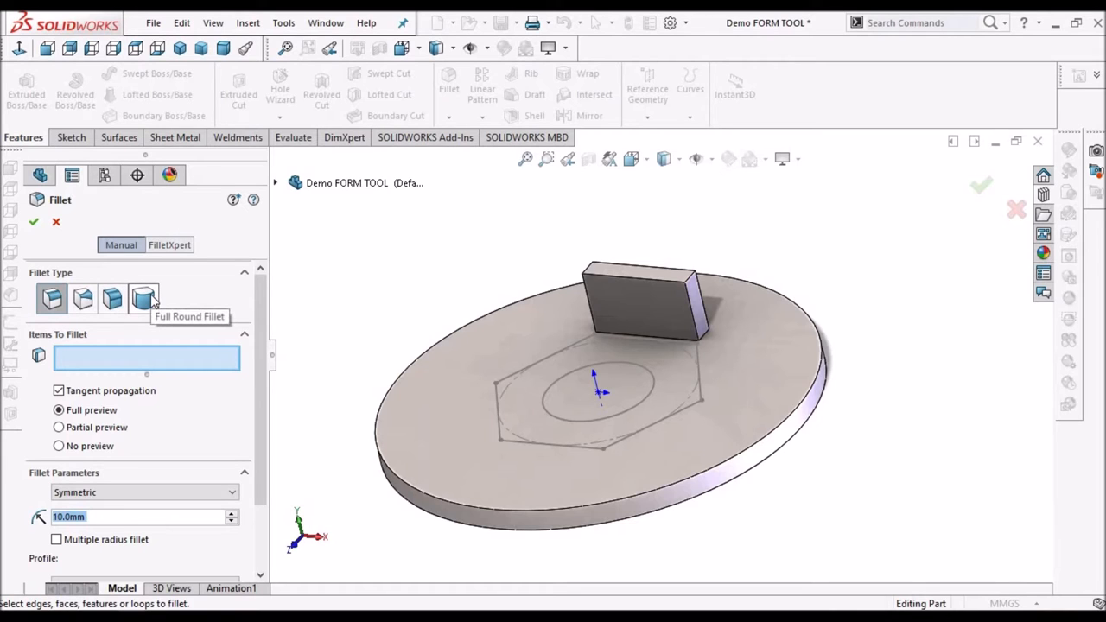
Apply a Full Round Fillet across the block's two side faces, giving it a semicircular top.
click(142, 297)
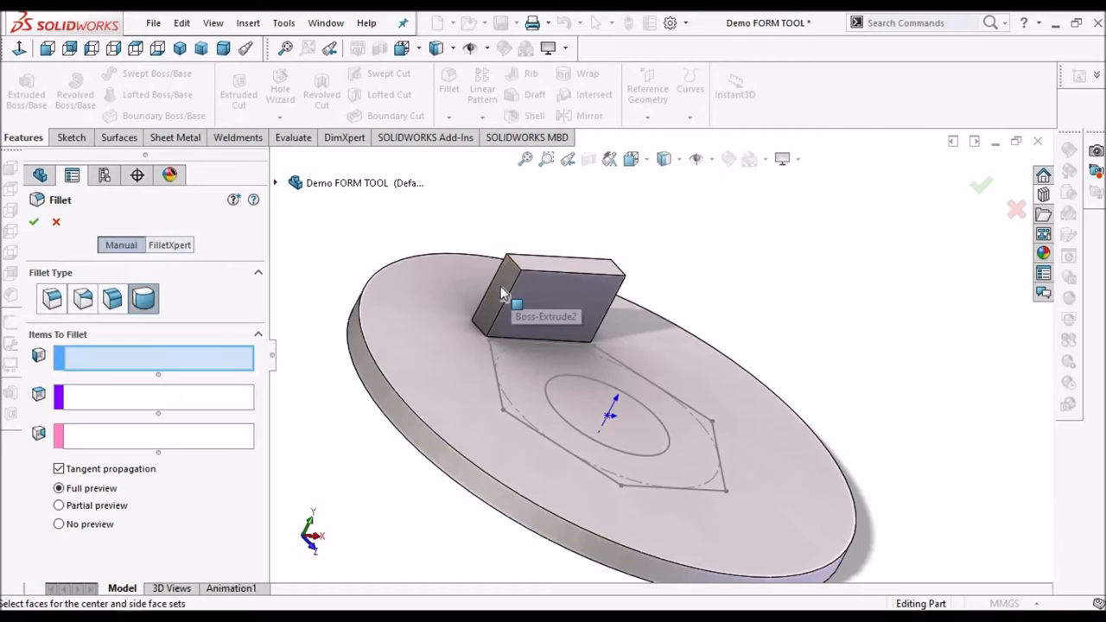
click(505, 297)
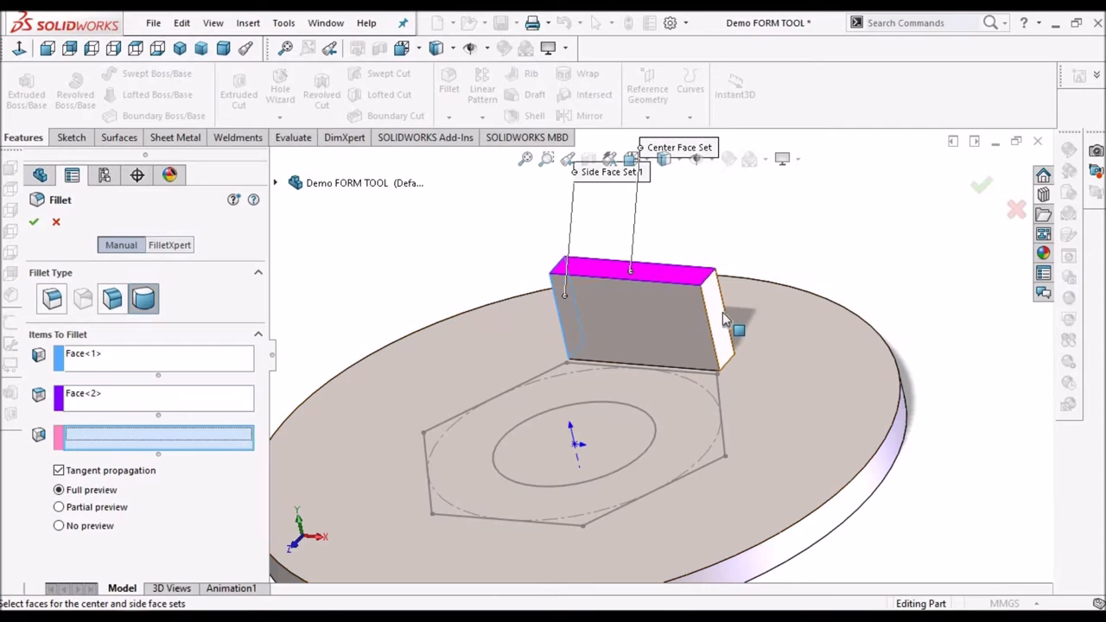
click(729, 320)
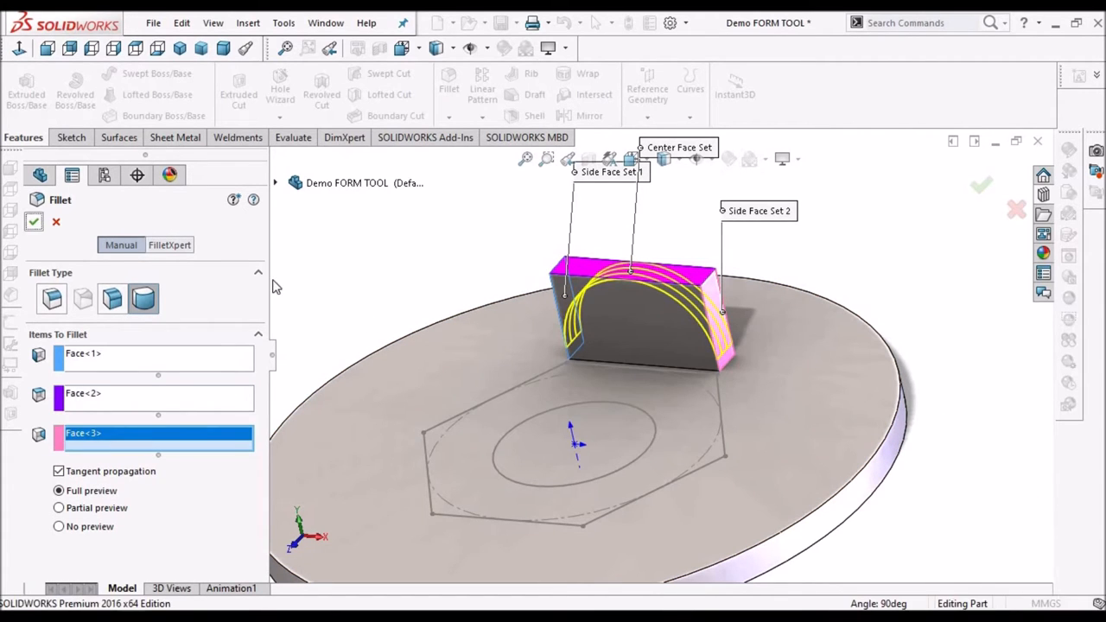
click(982, 185)
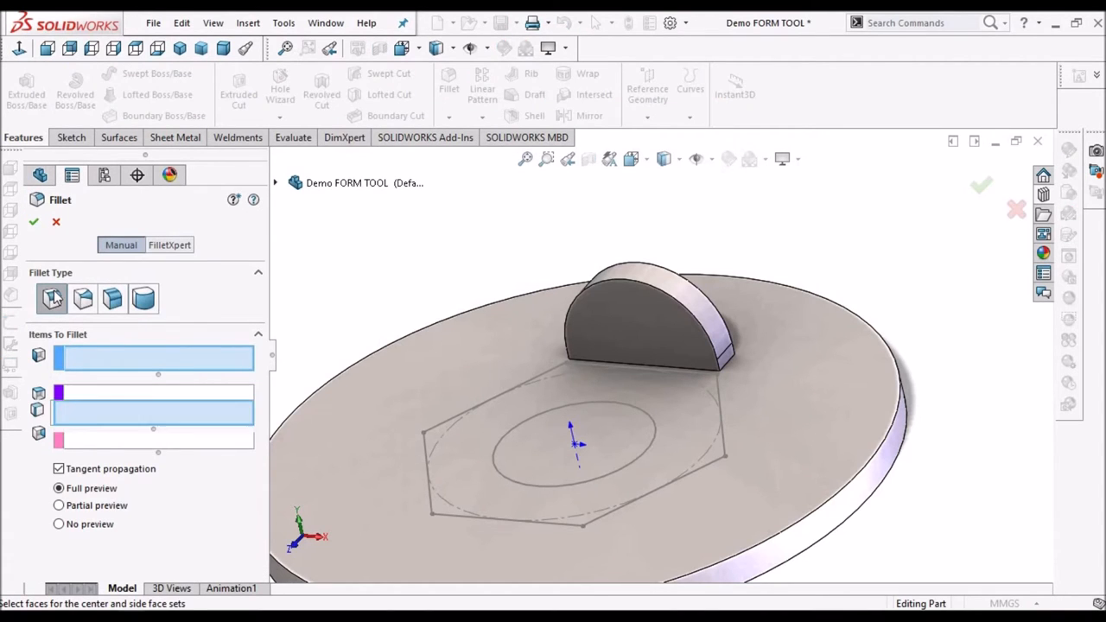
click(52, 297)
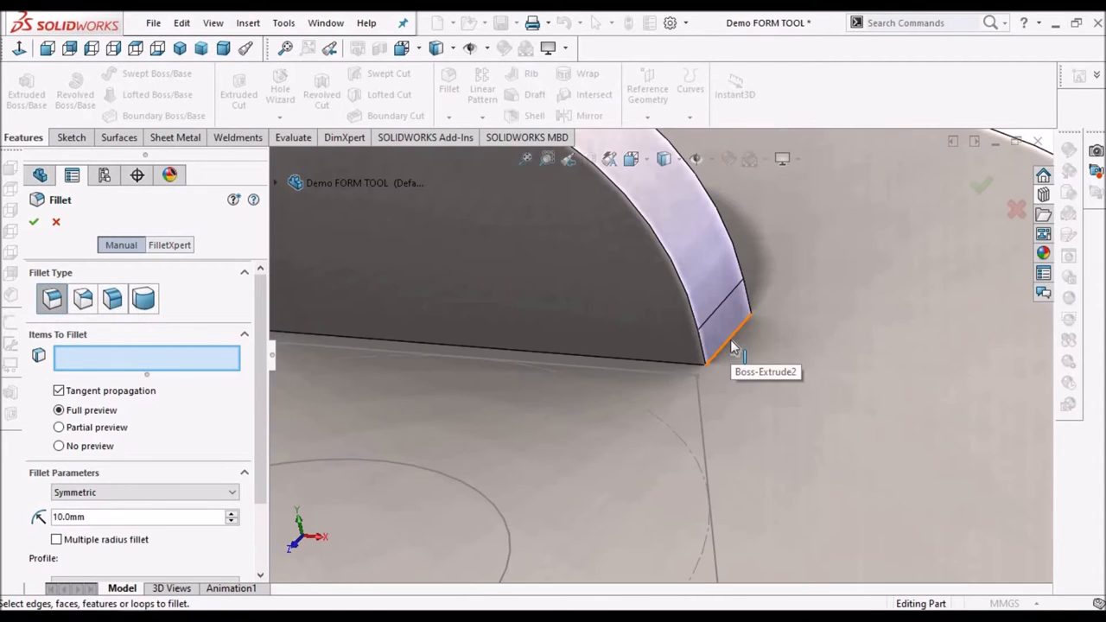
Fillet the arch's base edge on the disc with a 2 mm radius.
click(726, 346)
text(2)
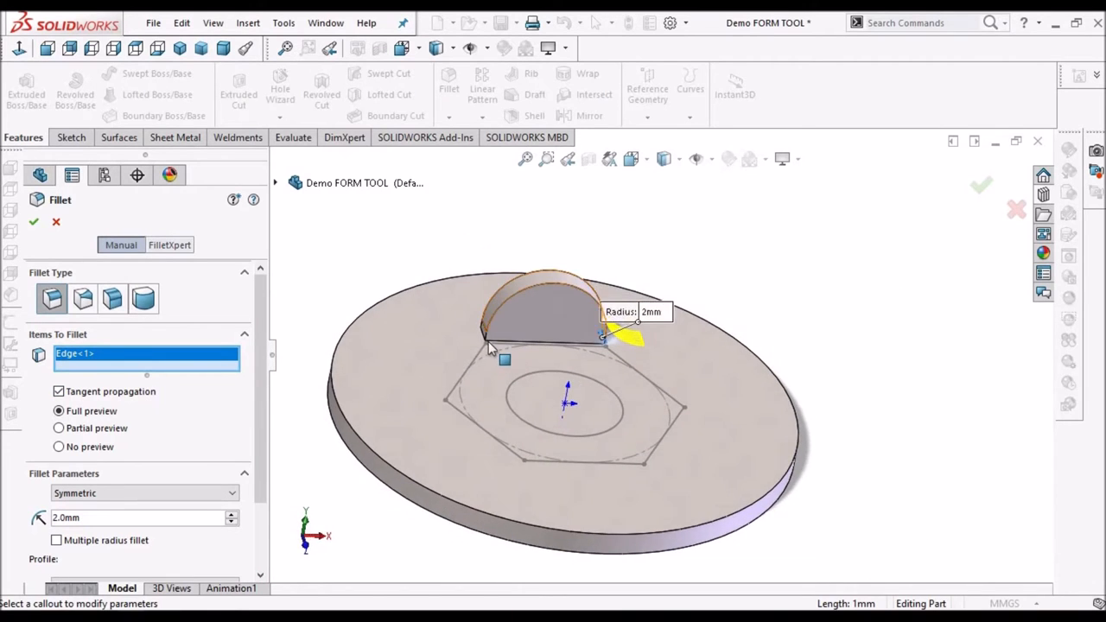
scroll(up, 3)
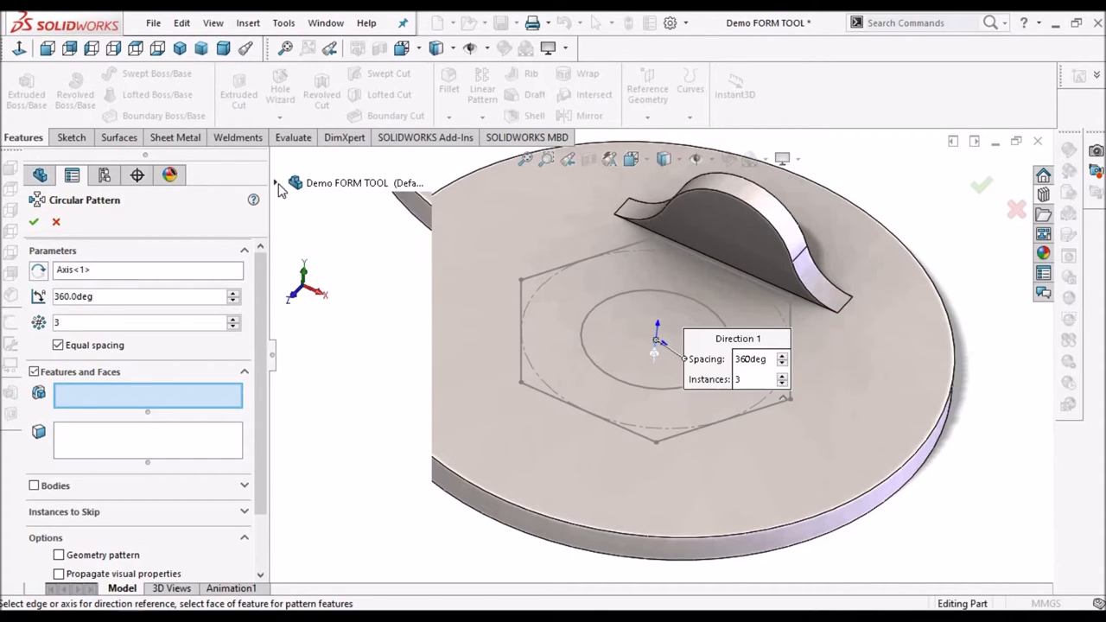
Circular-pattern Boss-Extrude2 and Fillet2 about Axis<1>, 360°, 3 equal instances, creating CirPattern1.
click(275, 183)
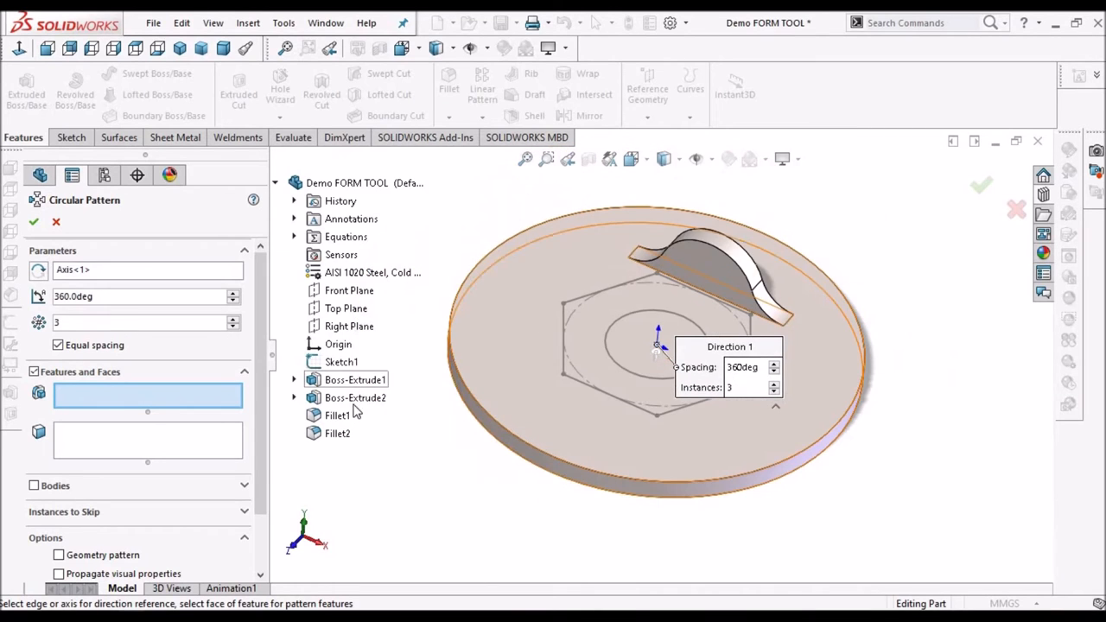
click(356, 398)
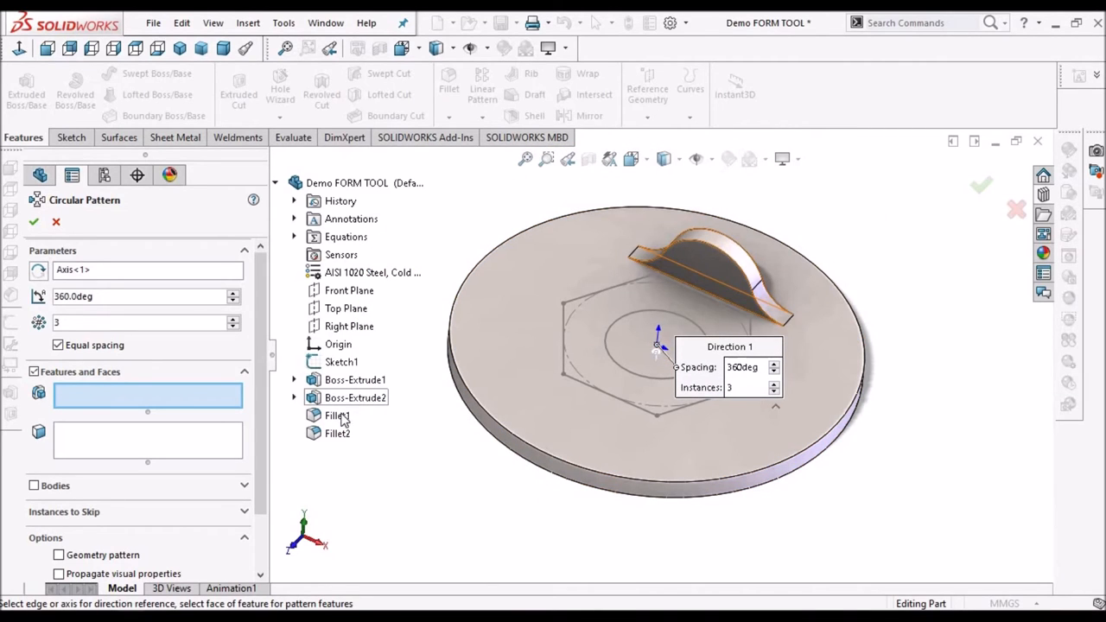
click(337, 432)
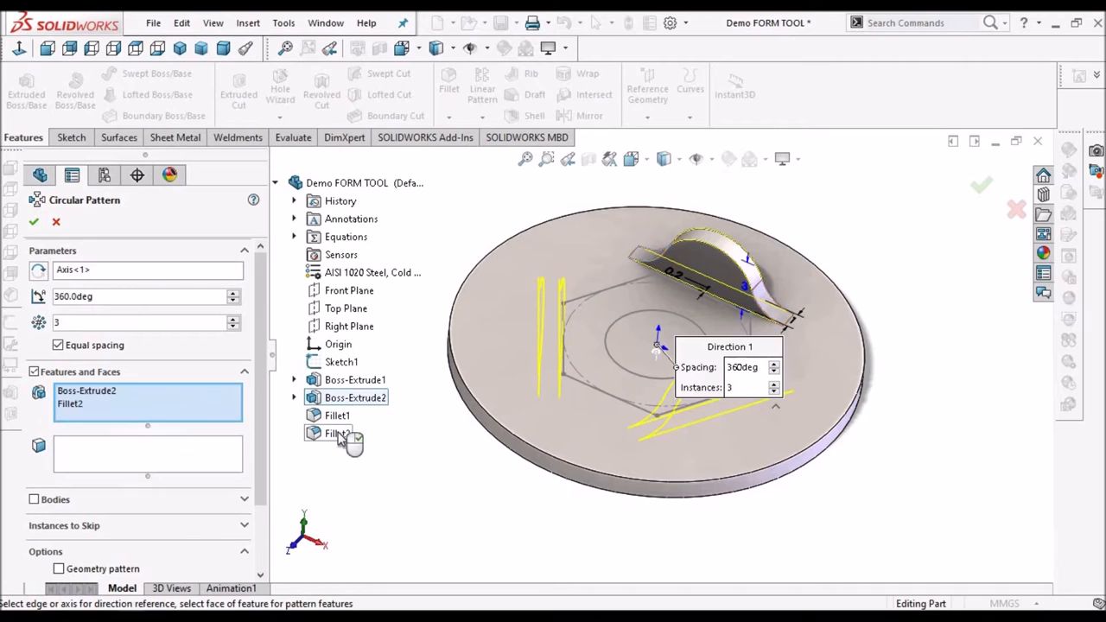
click(339, 432)
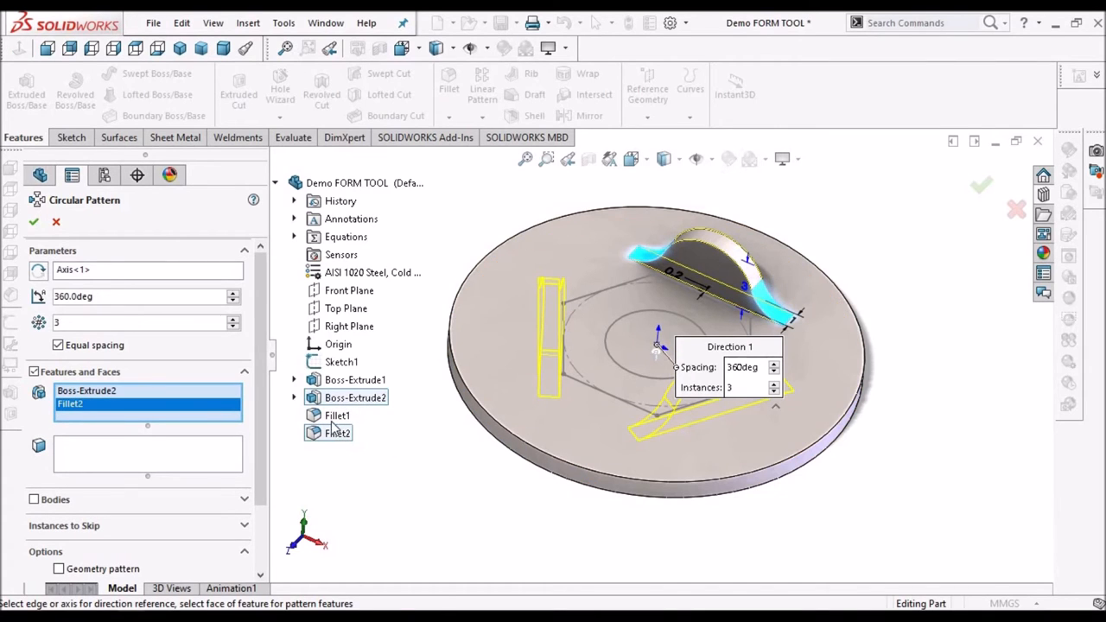
click(337, 432)
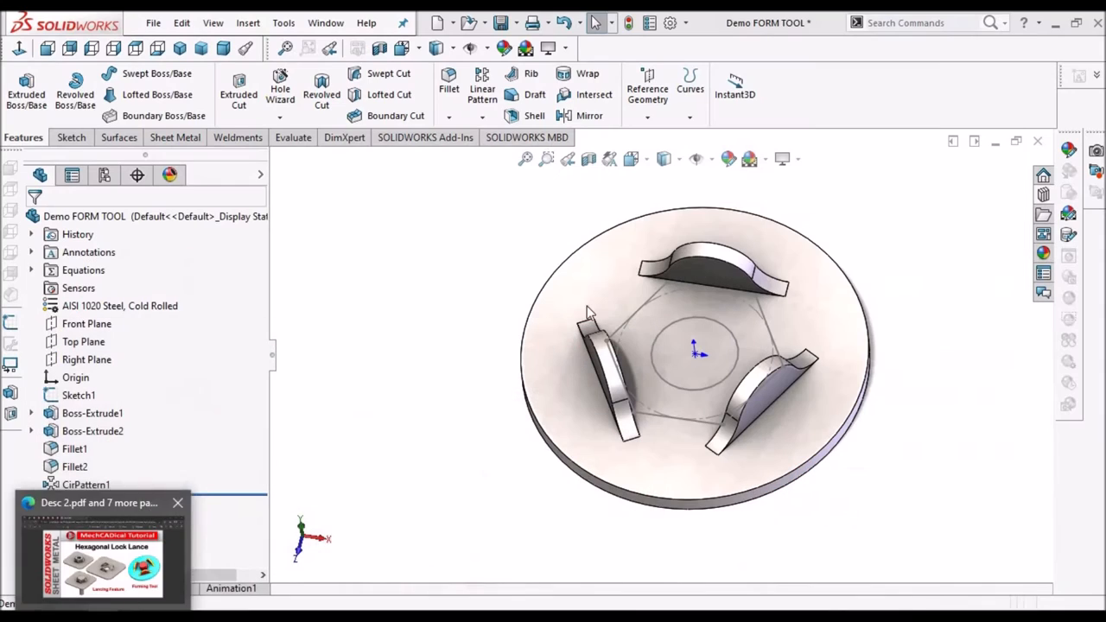
Sketch a fully defined 5 mm centred circle on the disc top face and extrude it into a cylinder.
click(93, 412)
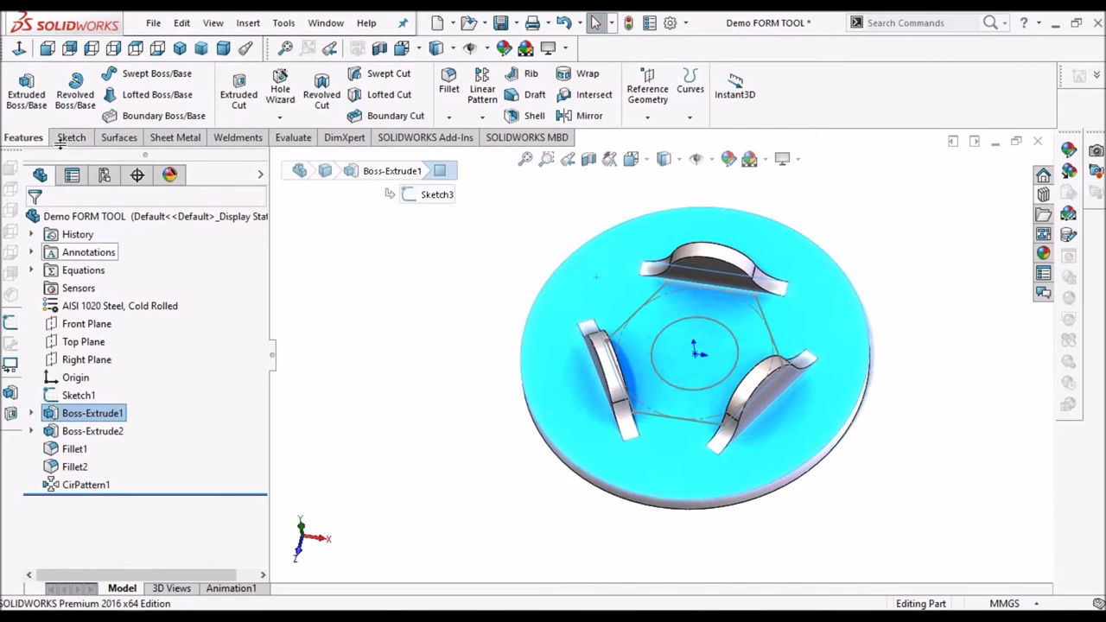
click(69, 138)
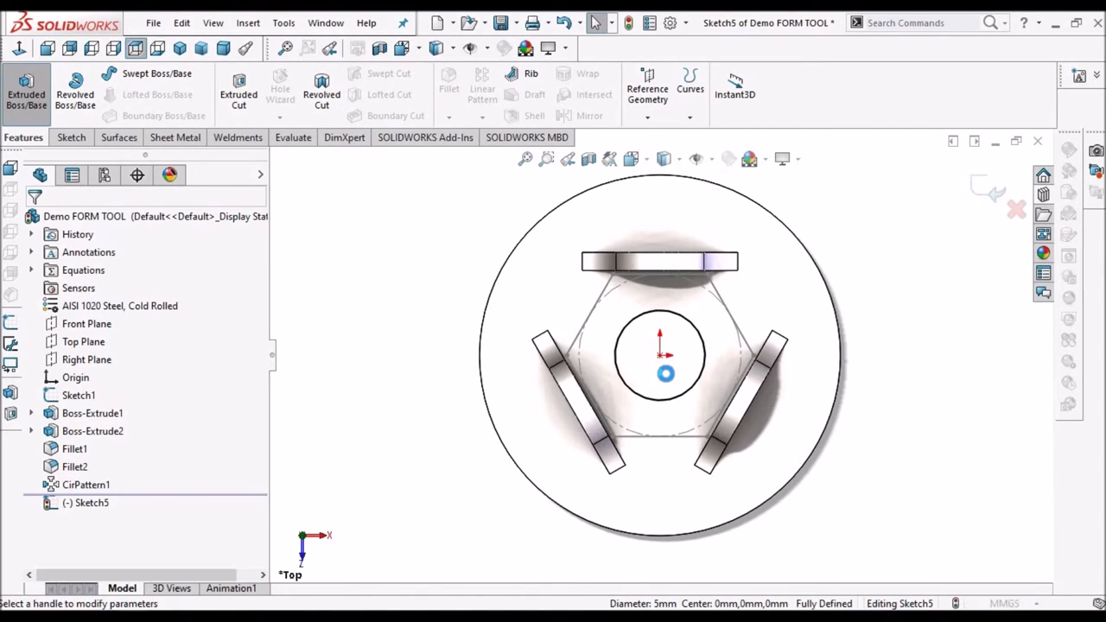
click(25, 89)
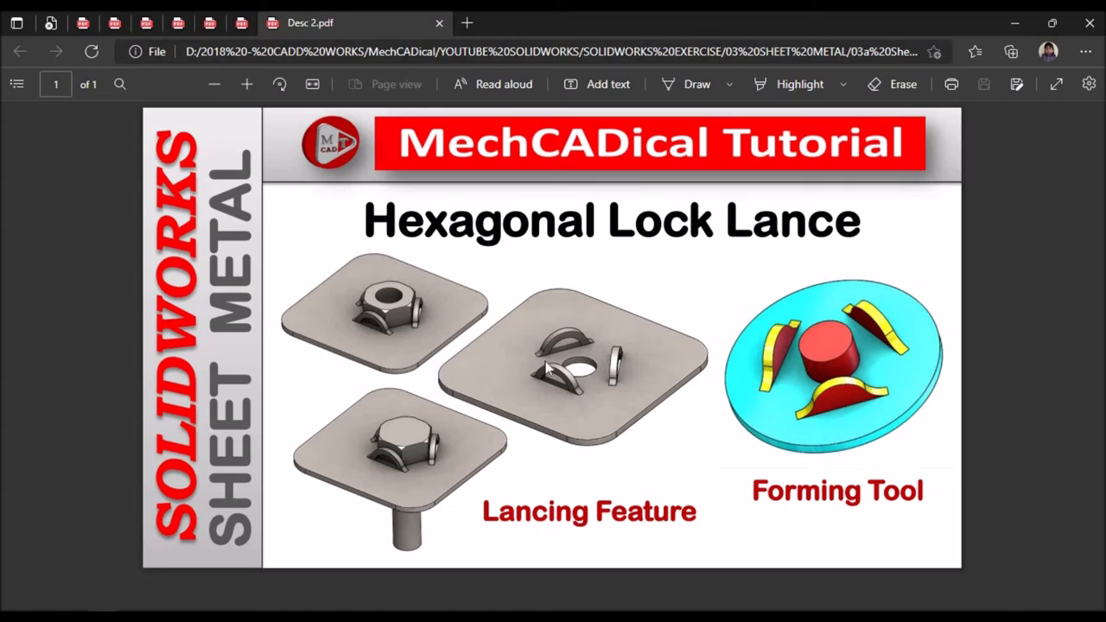
mouse_move(539, 377)
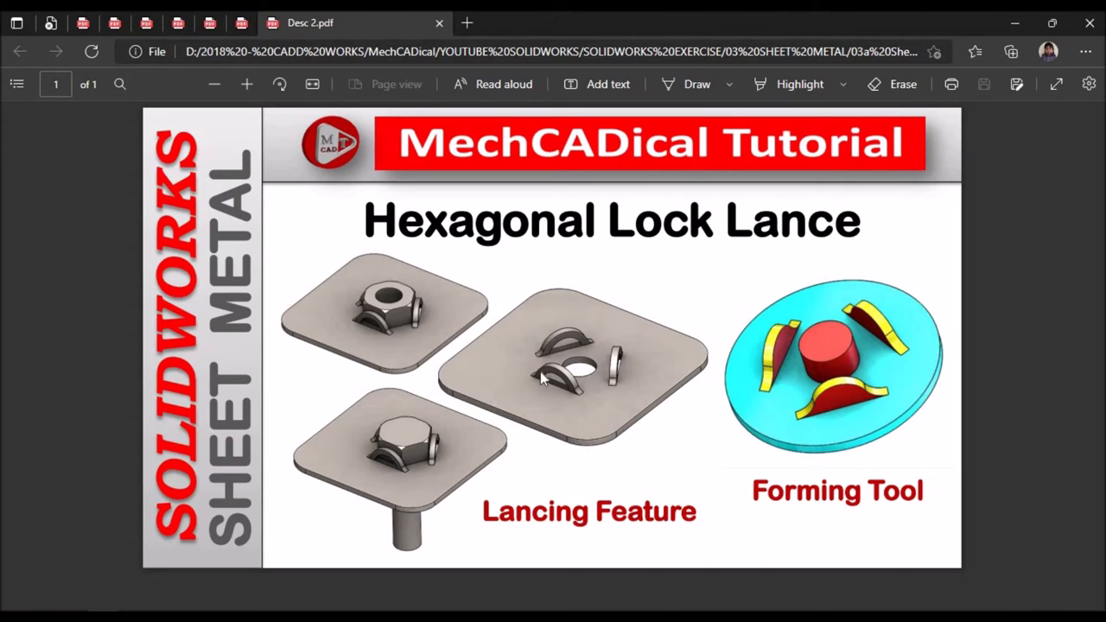
mouse_move(724, 391)
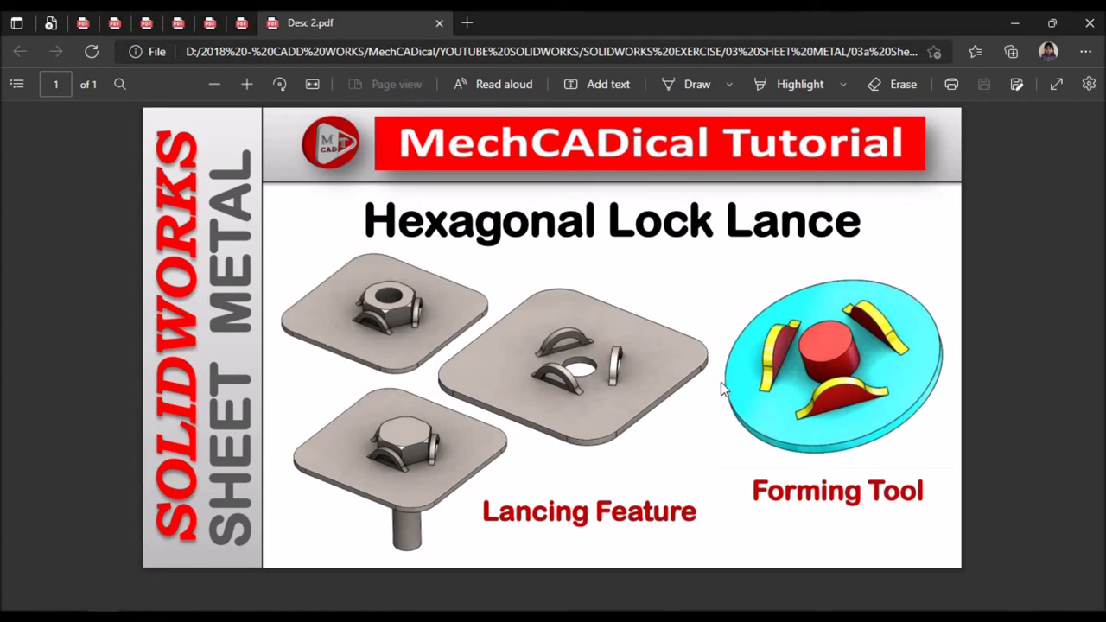
mouse_move(536, 380)
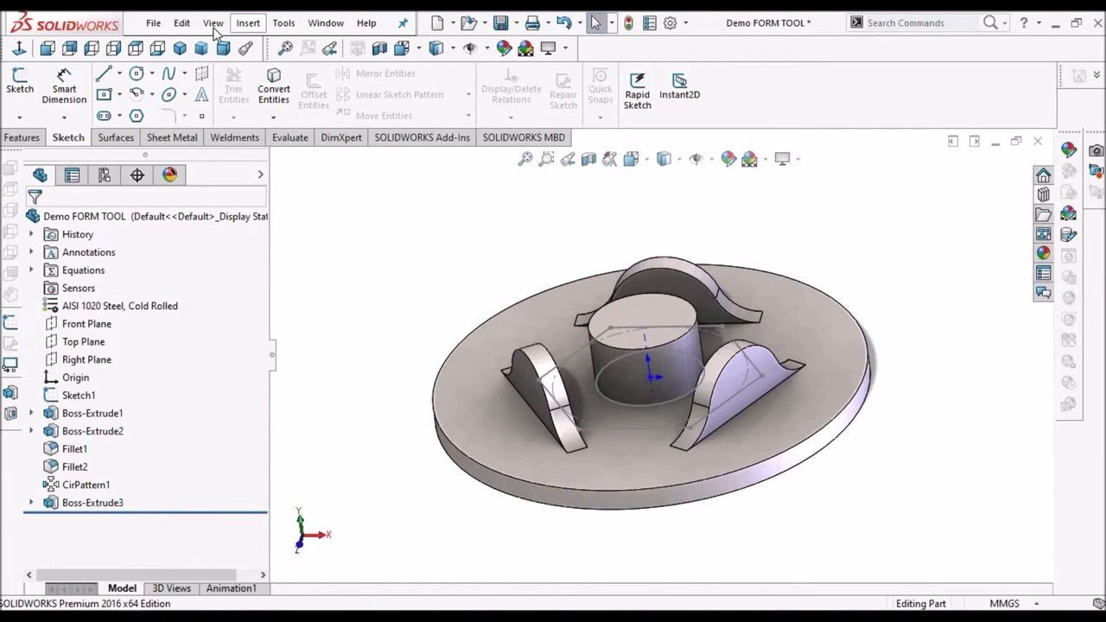
Start a Forming Tool feature from the Sheet Metal tab with the disc top as stopping face.
click(213, 23)
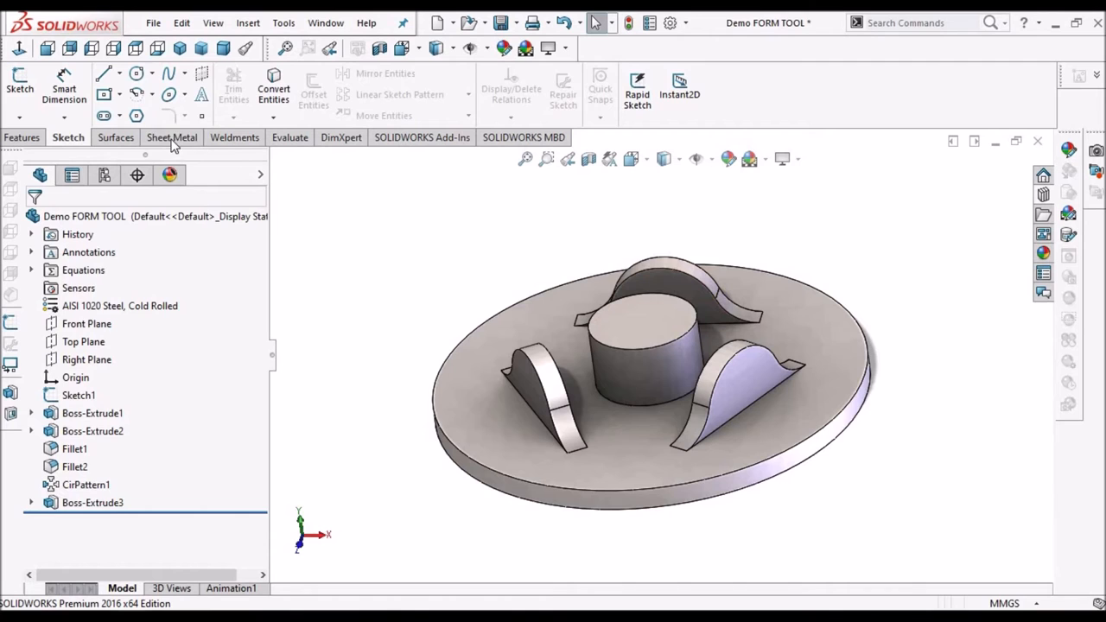
click(173, 138)
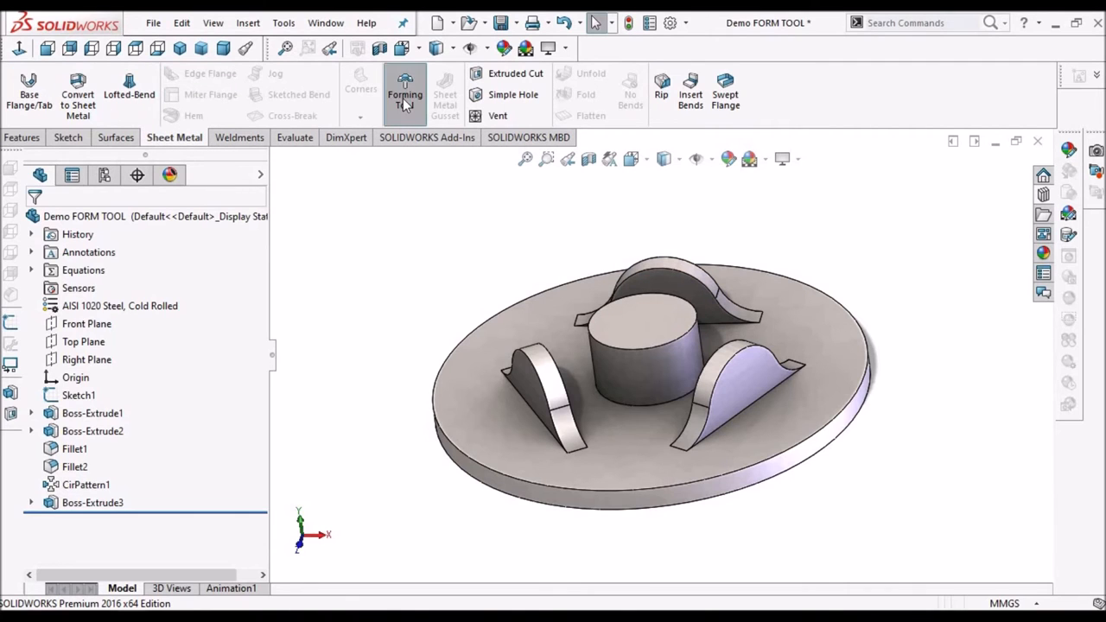
click(405, 95)
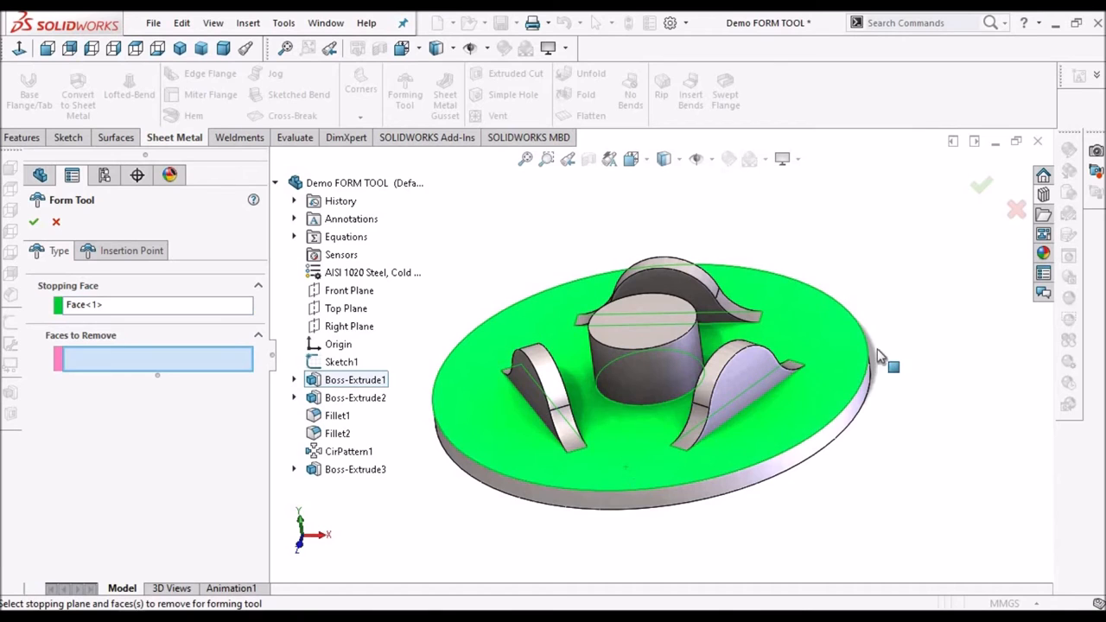
drag(892, 367, 878, 383)
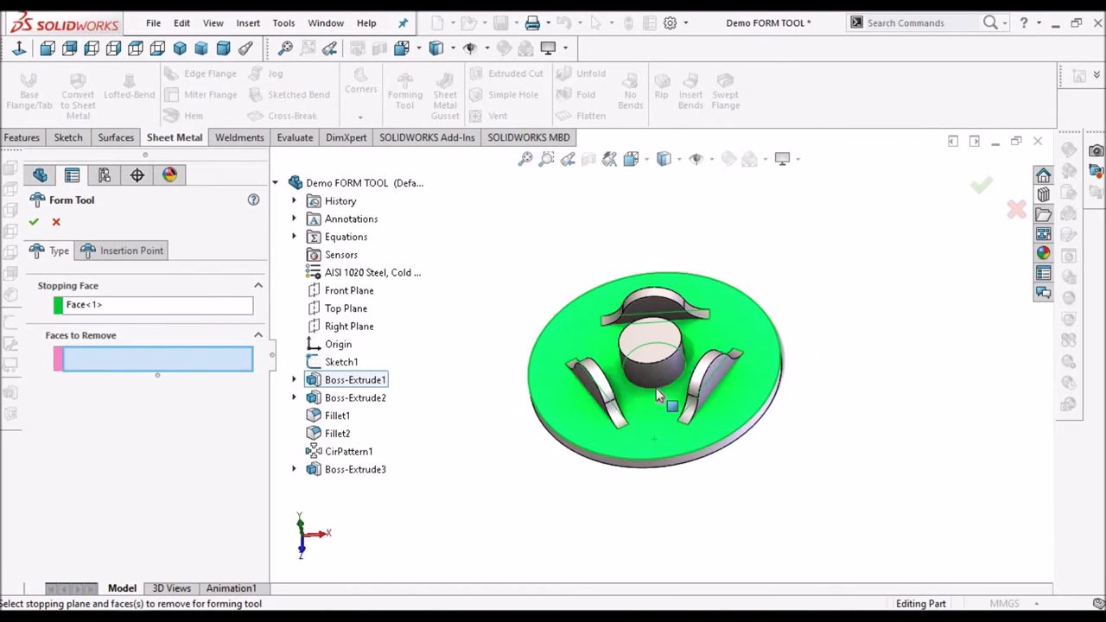
scroll(up, 3)
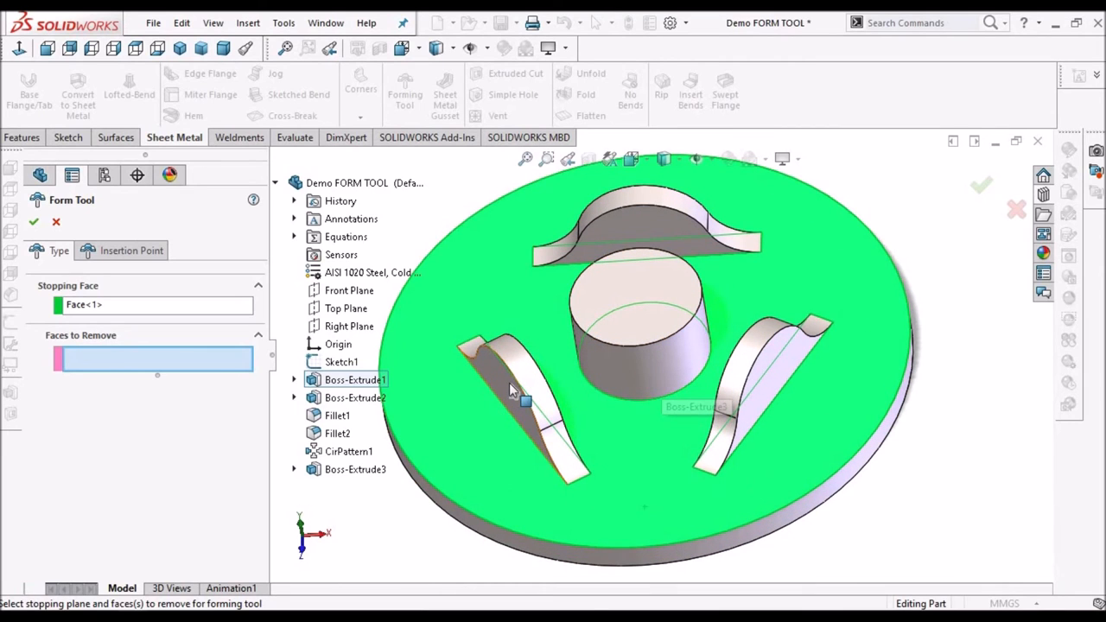
Mark the lance and cylinder faces as Faces to Remove and confirm FormTool1.
click(770, 407)
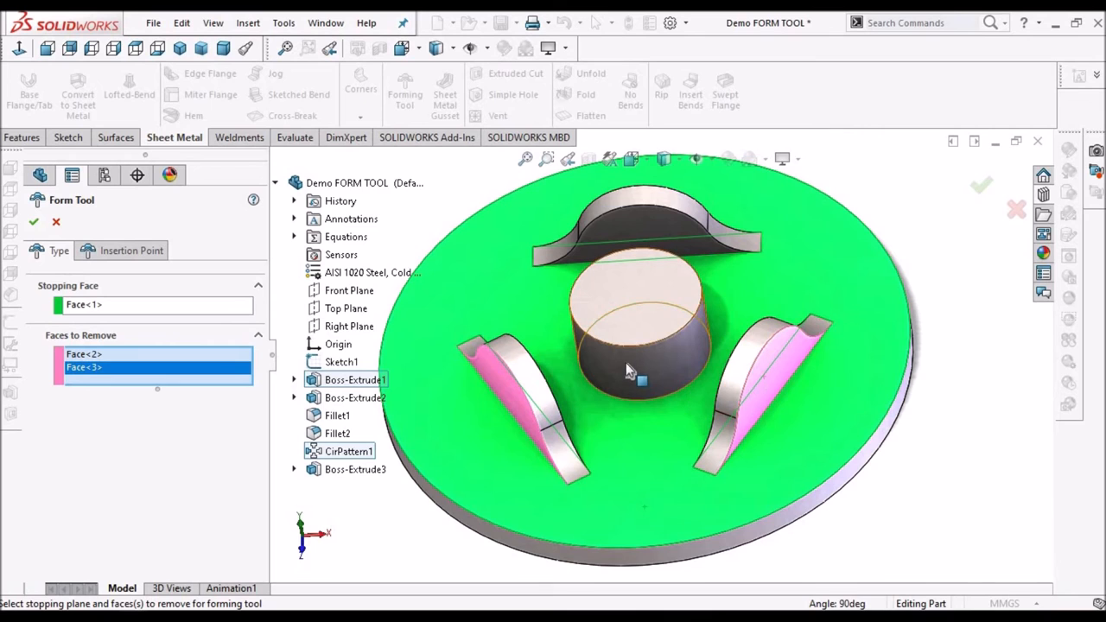
click(643, 346)
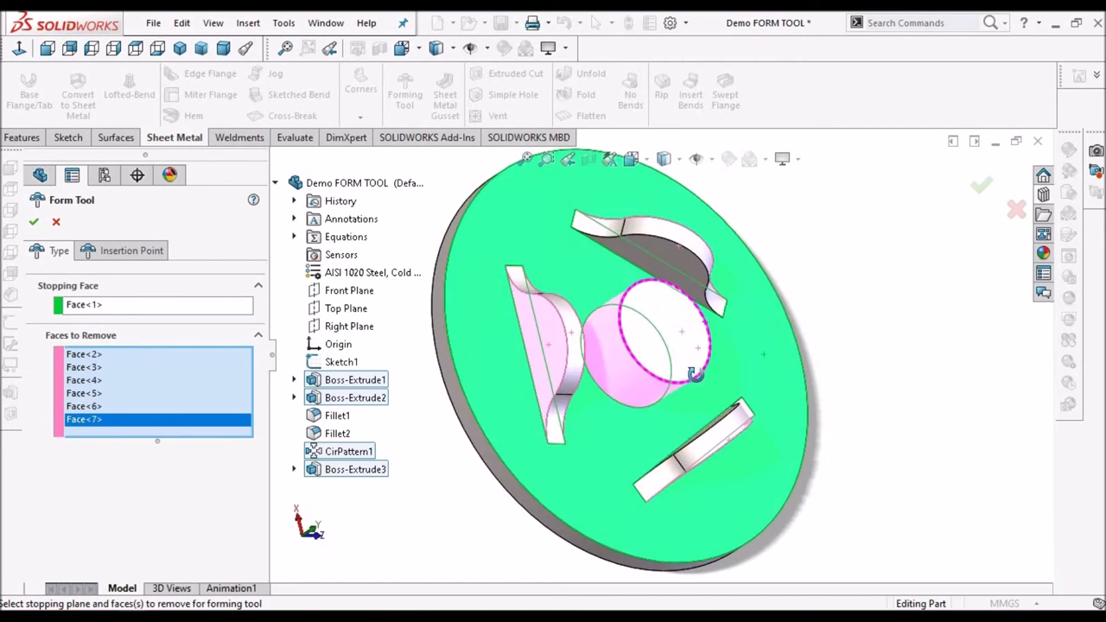
click(683, 277)
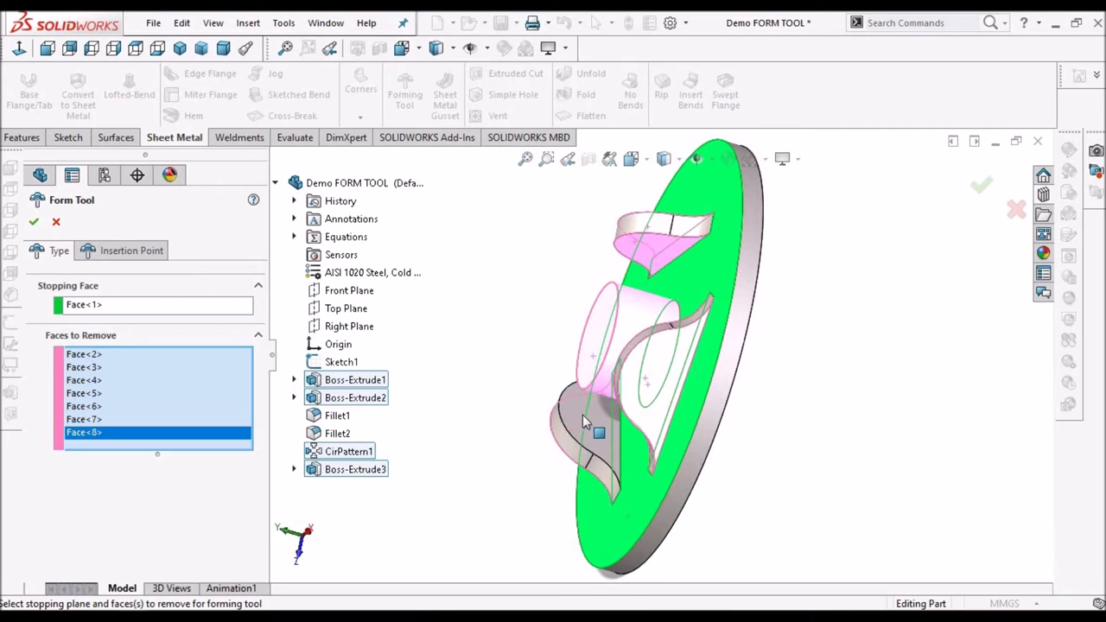
click(636, 389)
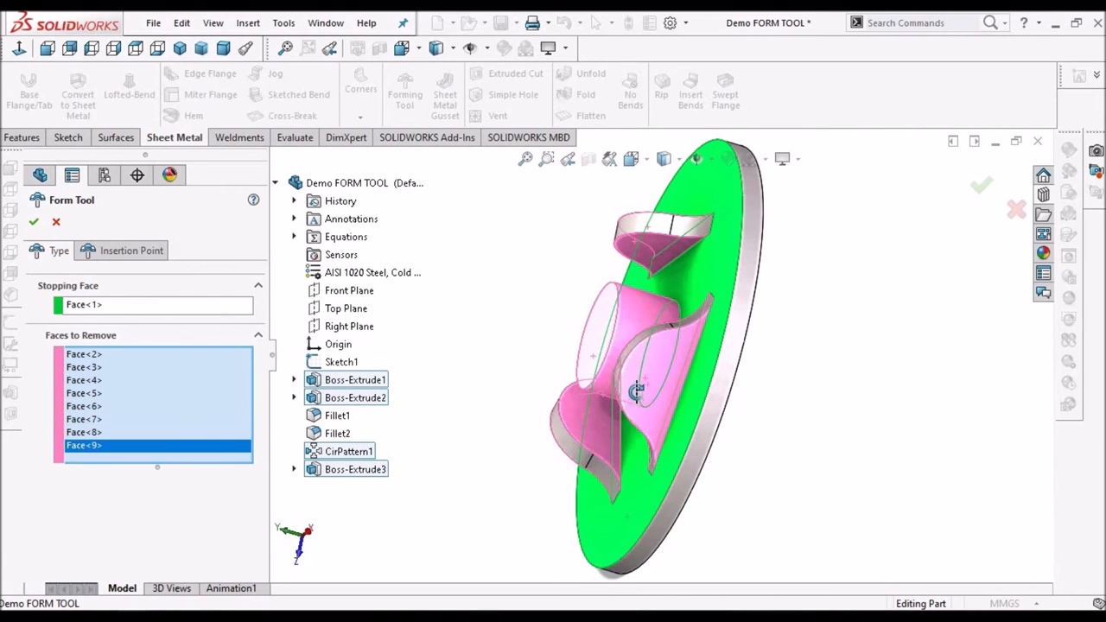
drag(639, 389, 708, 363)
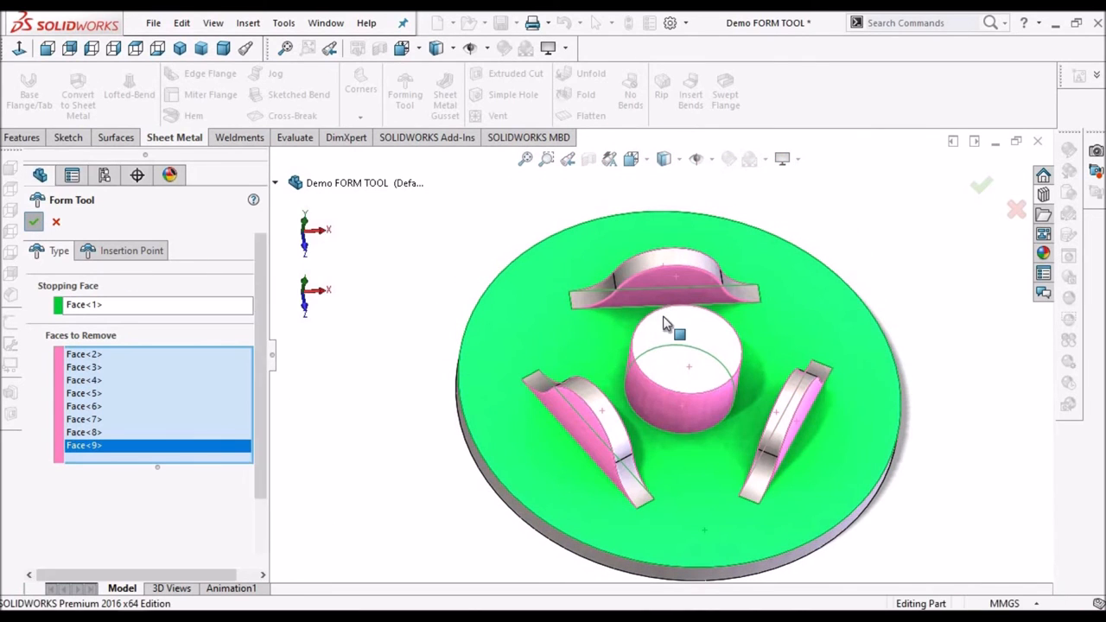
click(35, 221)
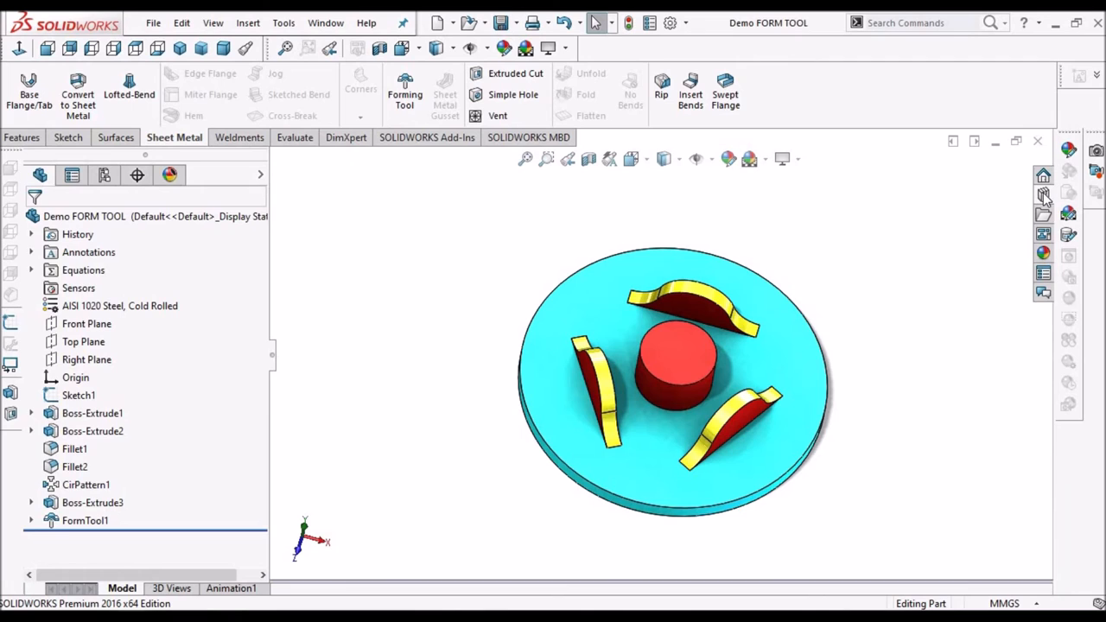
click(1044, 194)
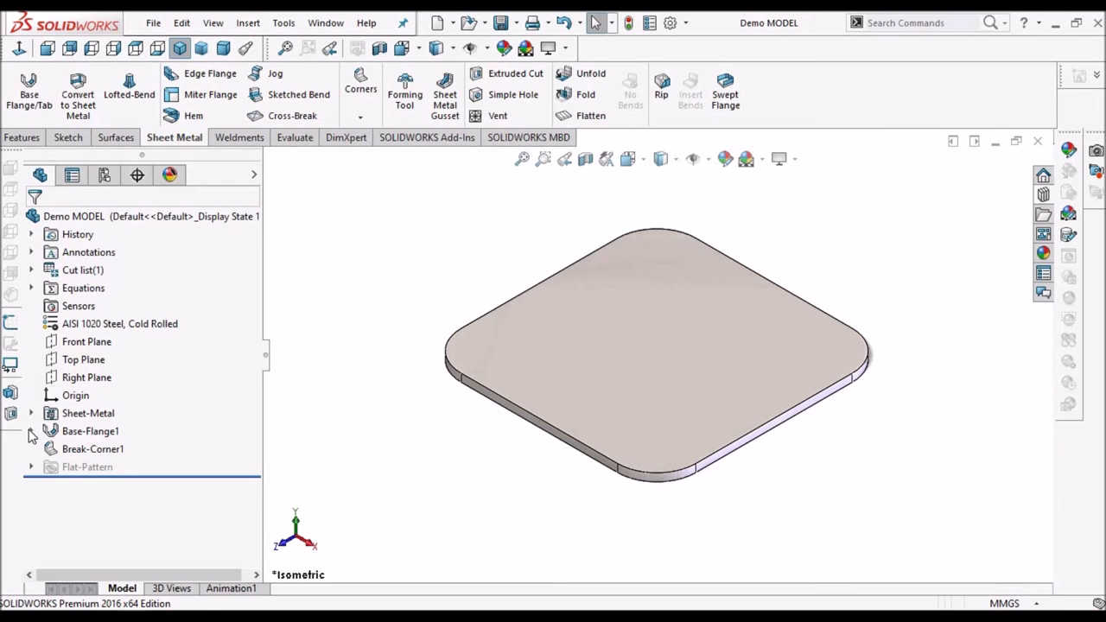
Inspect Base-Flange1 and Break-Corner1, then browse the Design Library to forming tools with REF FORM TOOL.
click(31, 431)
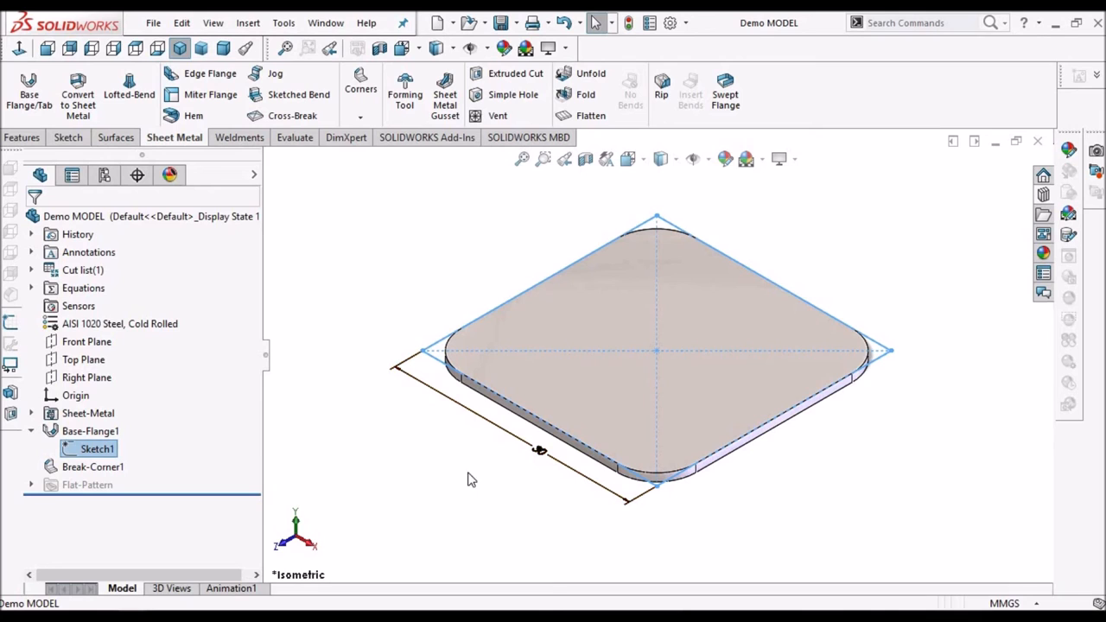
click(94, 466)
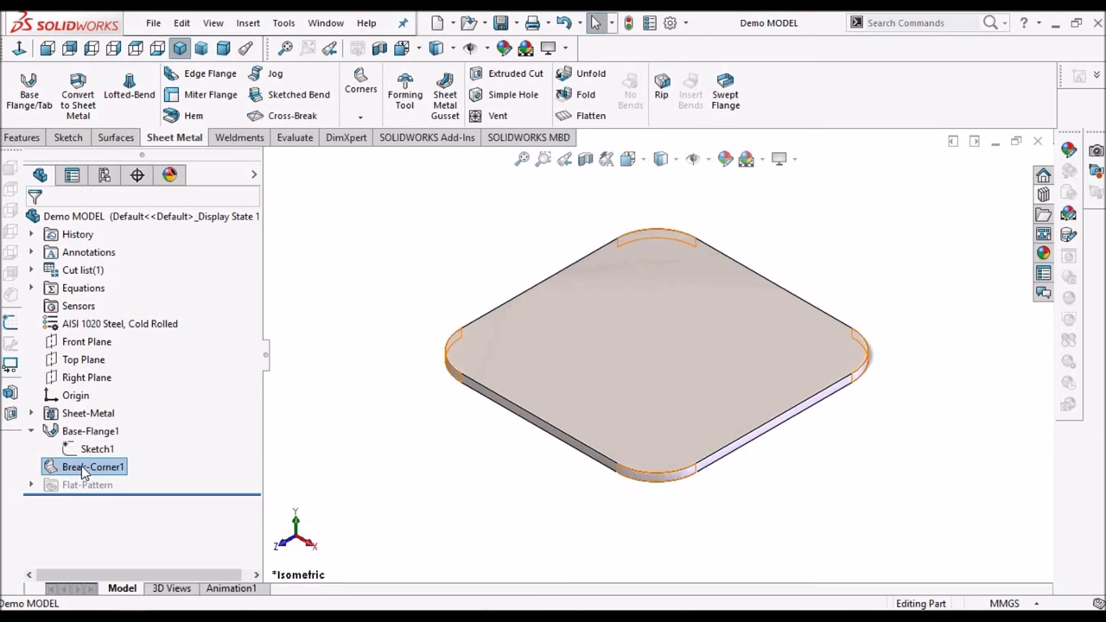
click(93, 467)
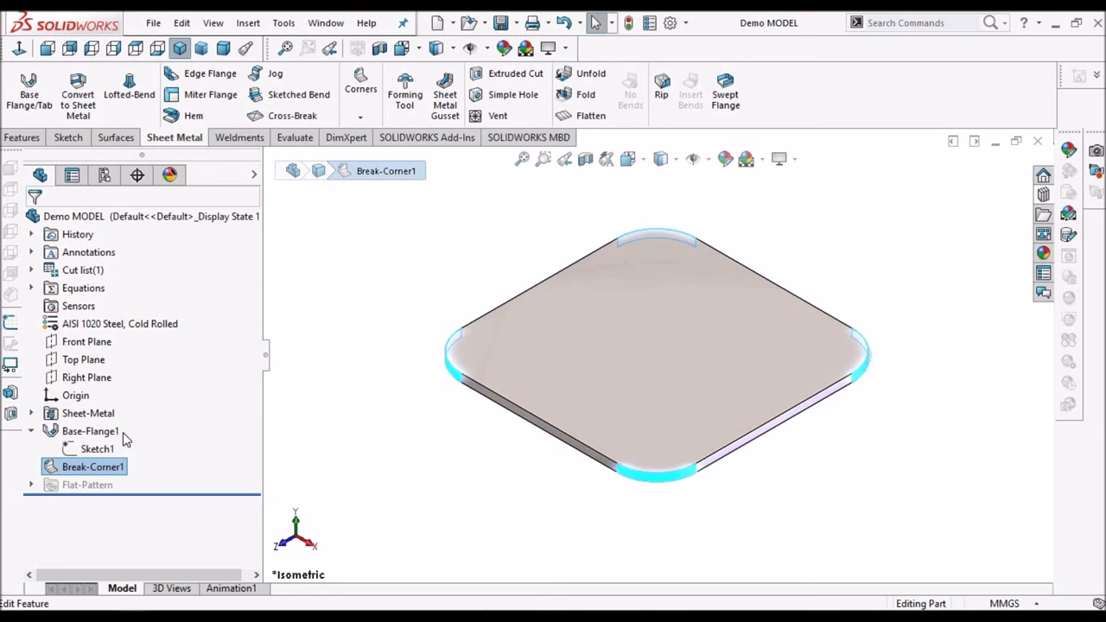
click(86, 413)
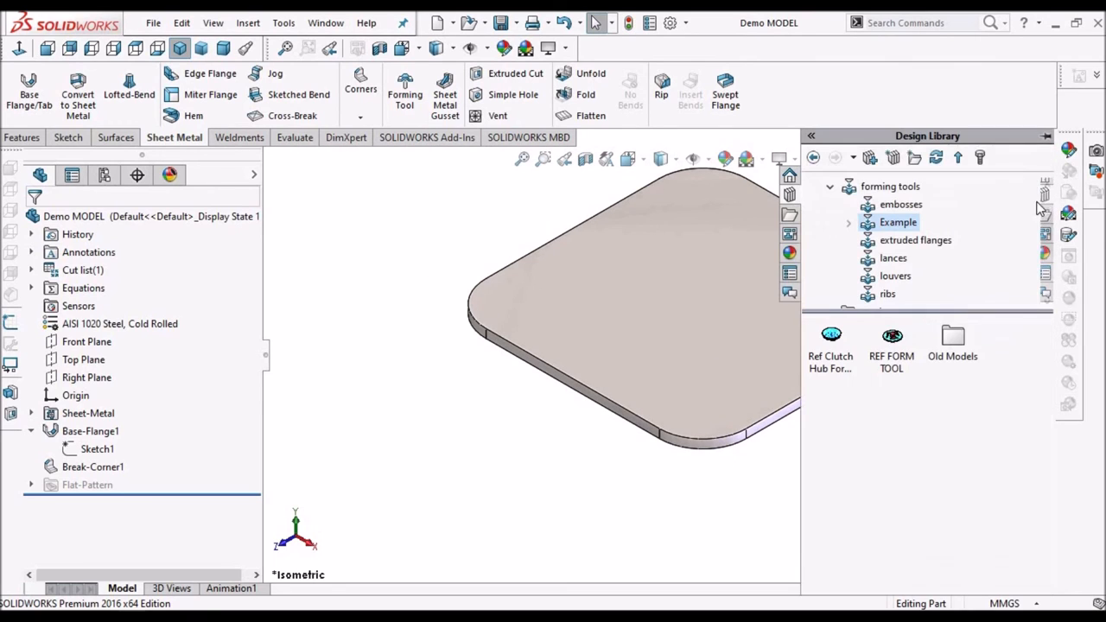
Drop REF FORM TOOL onto the plate and choose the placement face in Form Tool Feature.
click(892, 346)
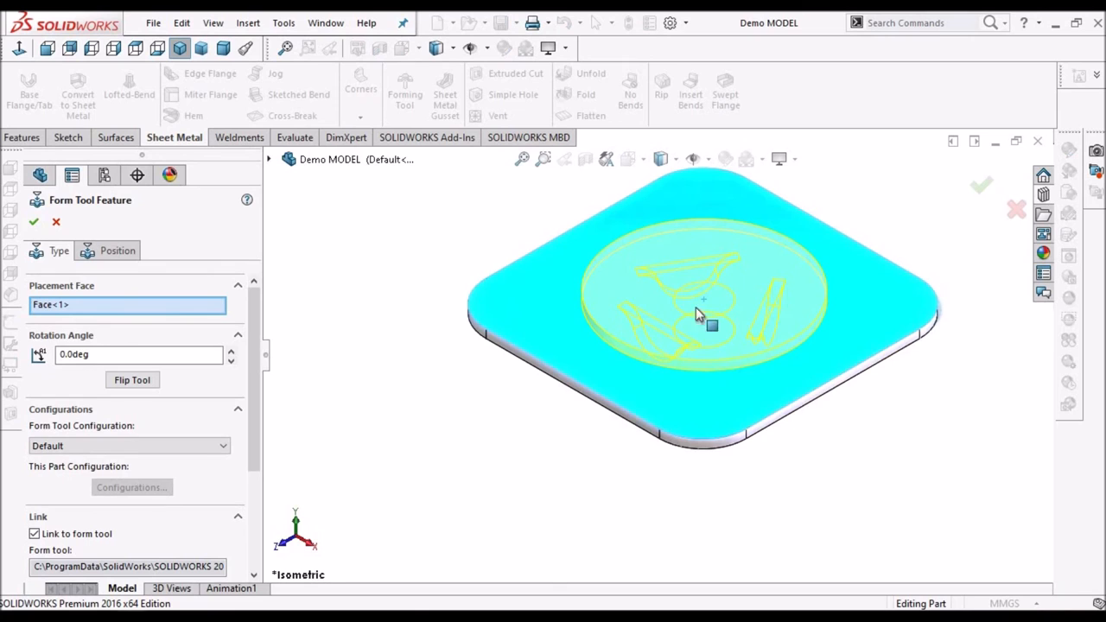
click(132, 380)
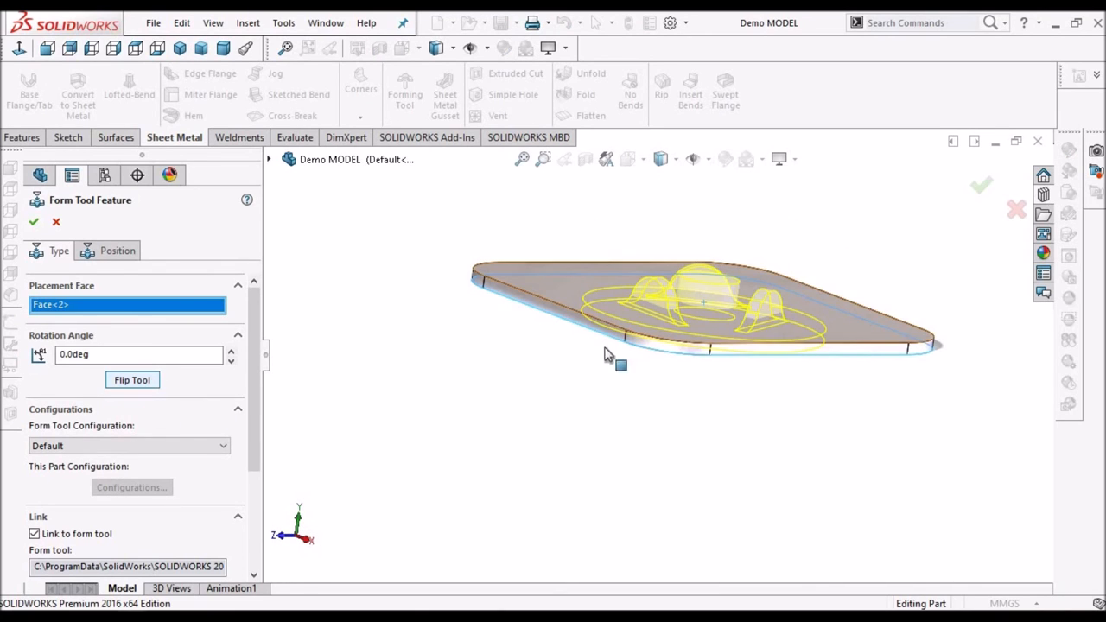
click(118, 250)
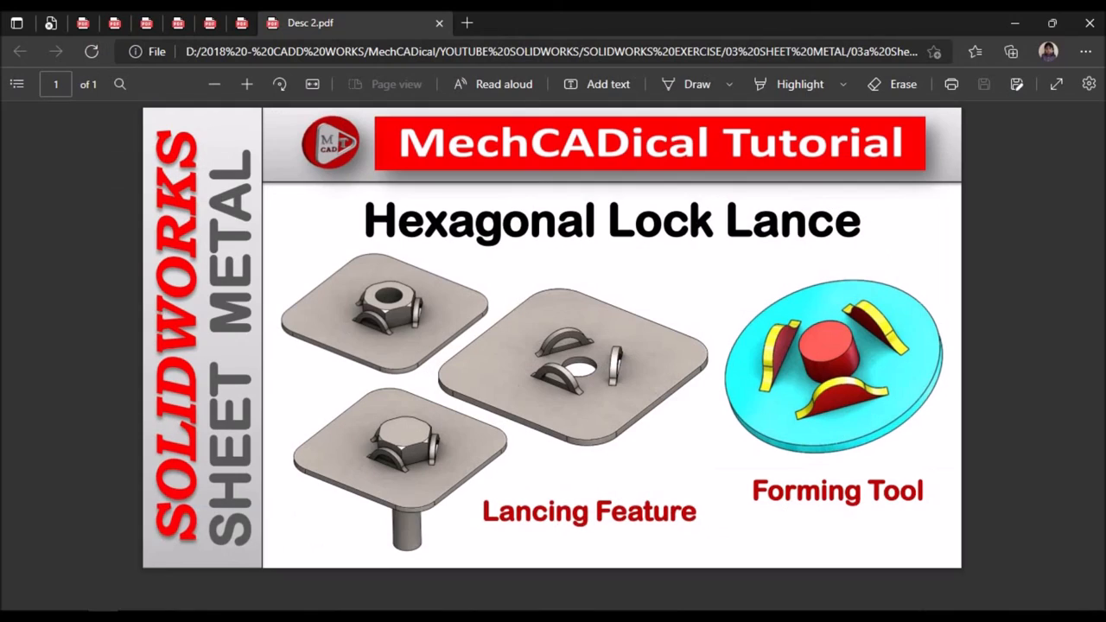
mouse_move(197, 584)
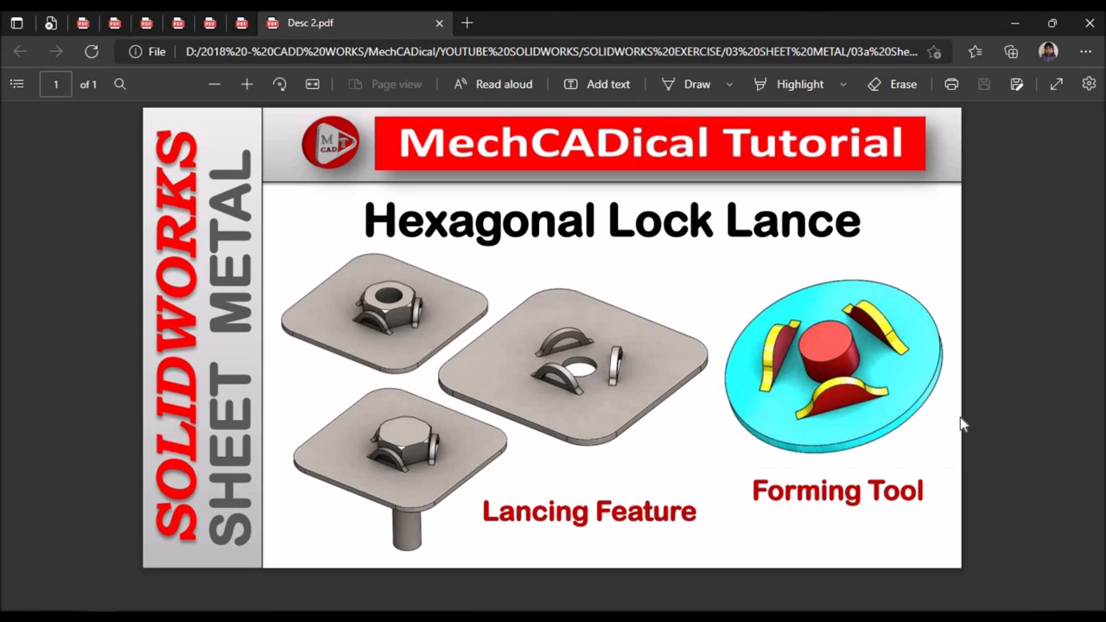
mouse_move(959, 429)
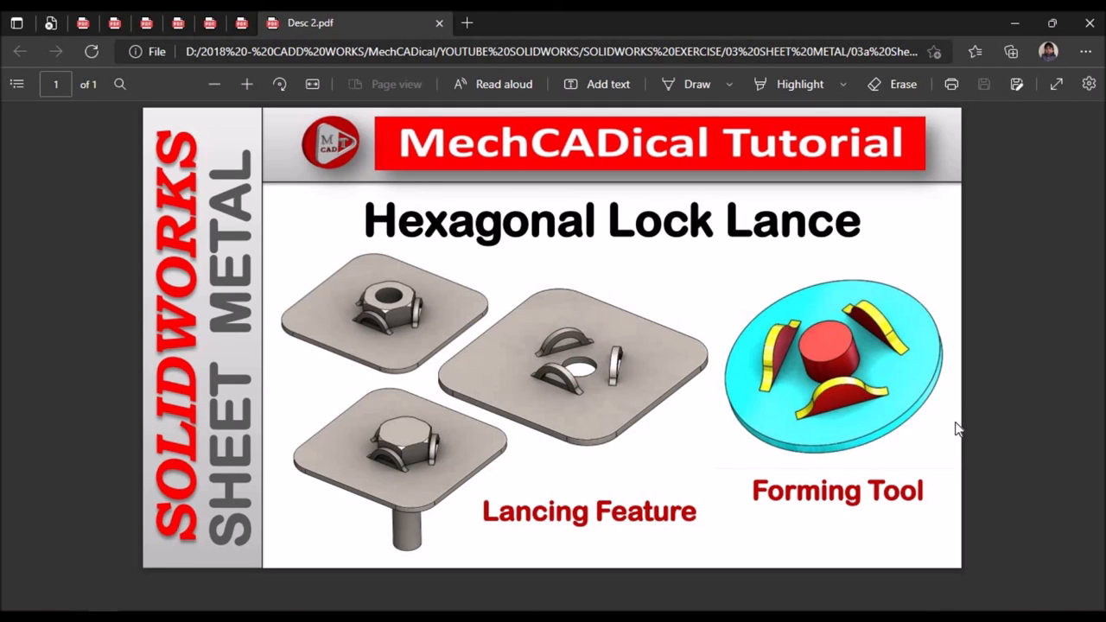